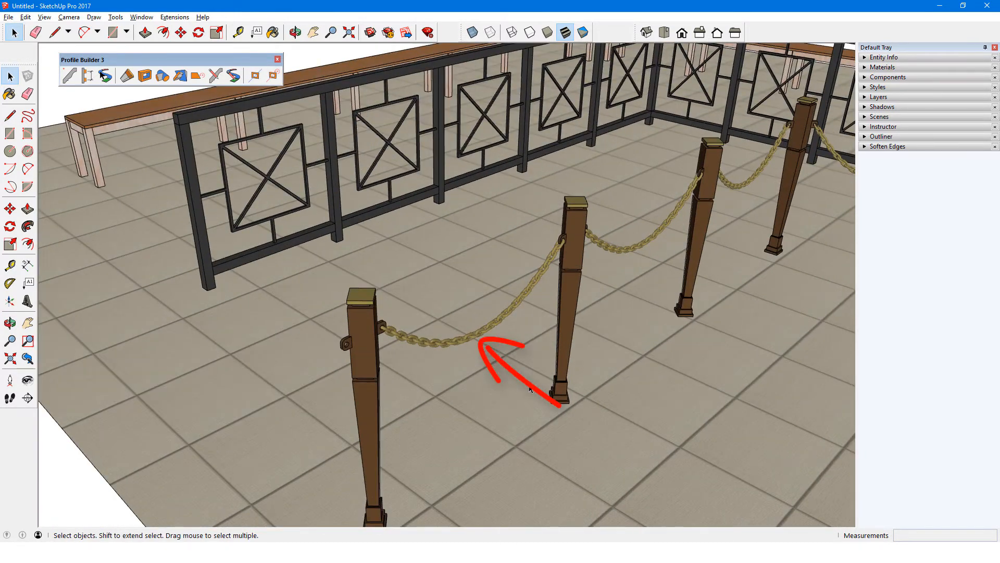
Step: Load the Simple Bench assembly from the library so it builds along the L-shaped path
{"action": "left_click", "coordinate": [88, 76]}
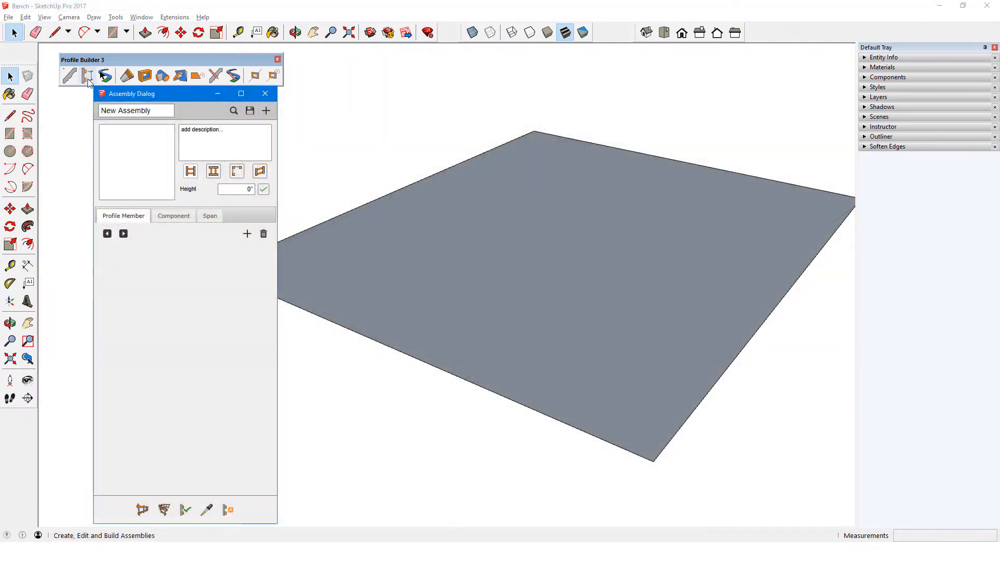
{"action": "left_click", "coordinate": [233, 110]}
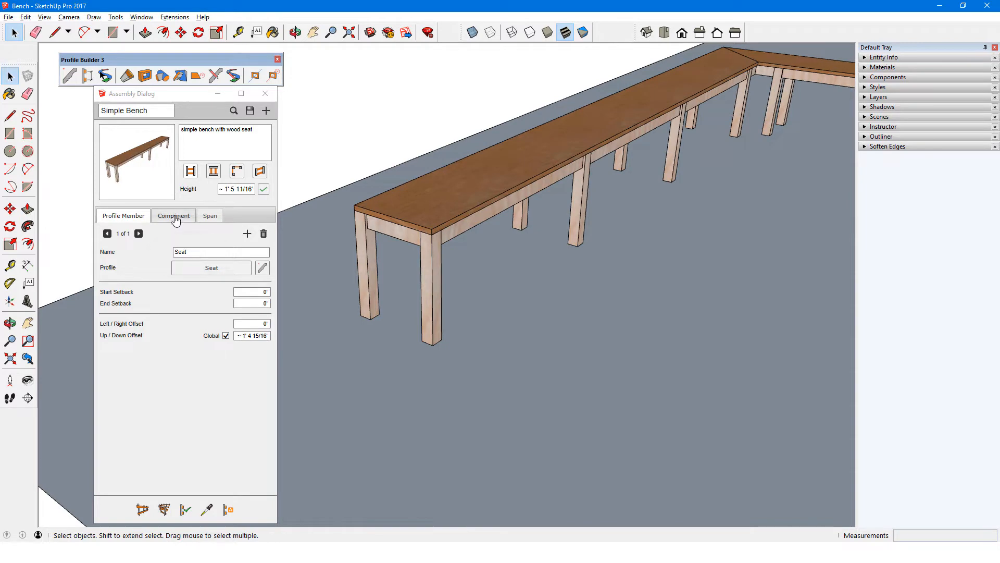
Step: Review the Bench Legs component, then show the Back rail's span settings
{"action": "left_click", "coordinate": [173, 214]}
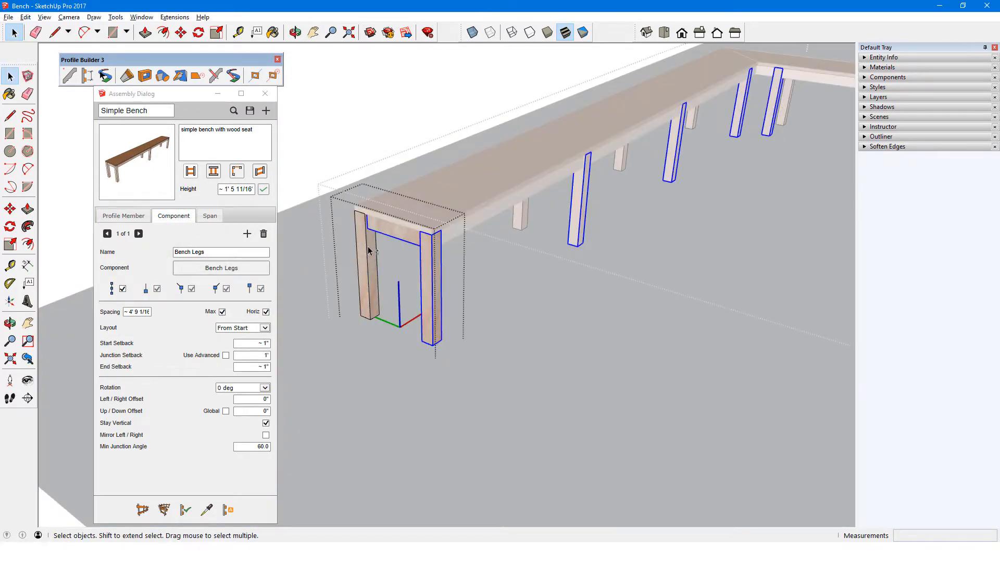
{"action": "left_click", "coordinate": [209, 216]}
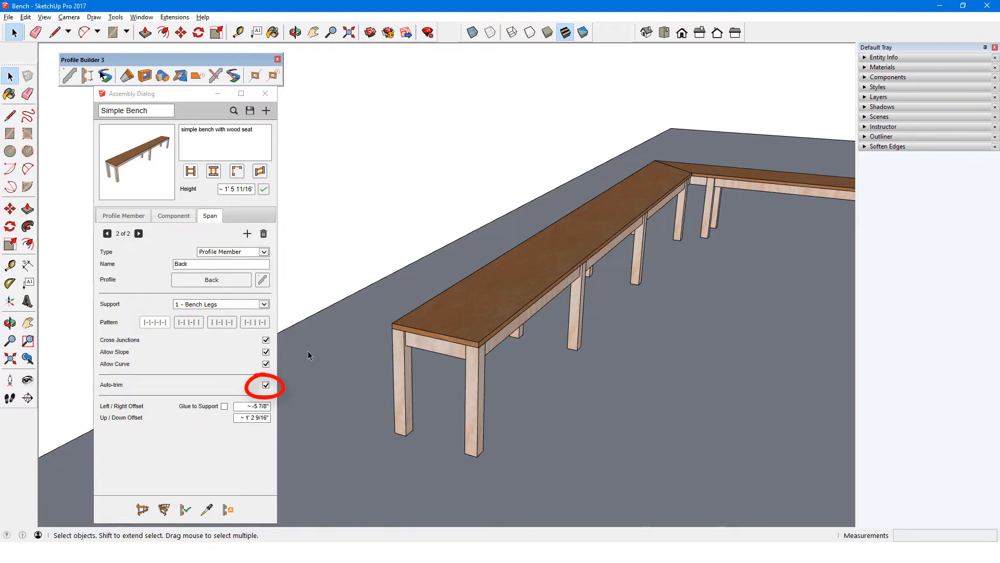
Step: Turn off auto-trim on the Back rail and step to the Front rail with 1" setbacks
{"action": "left_click", "coordinate": [266, 384]}
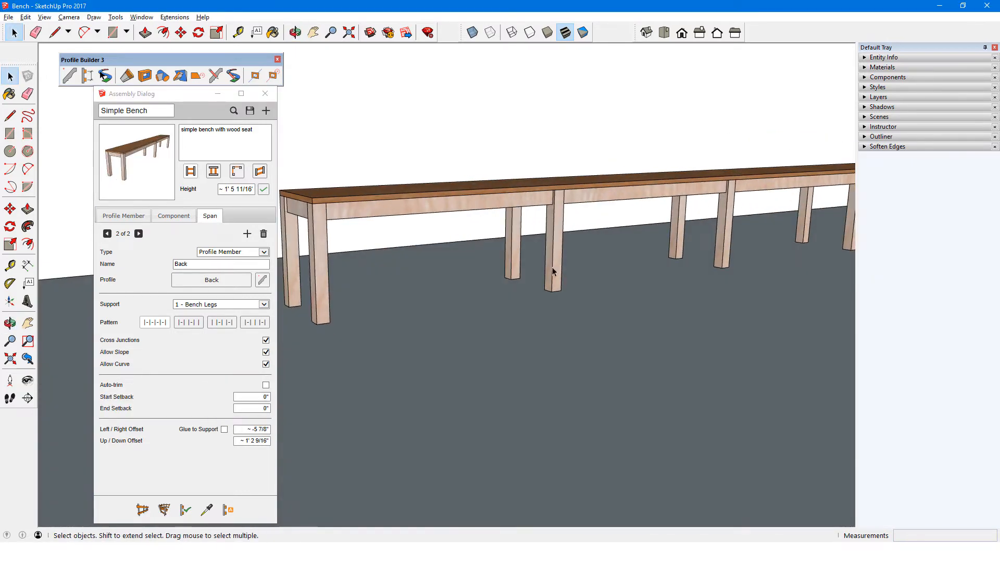
{"action": "left_click", "coordinate": [107, 234]}
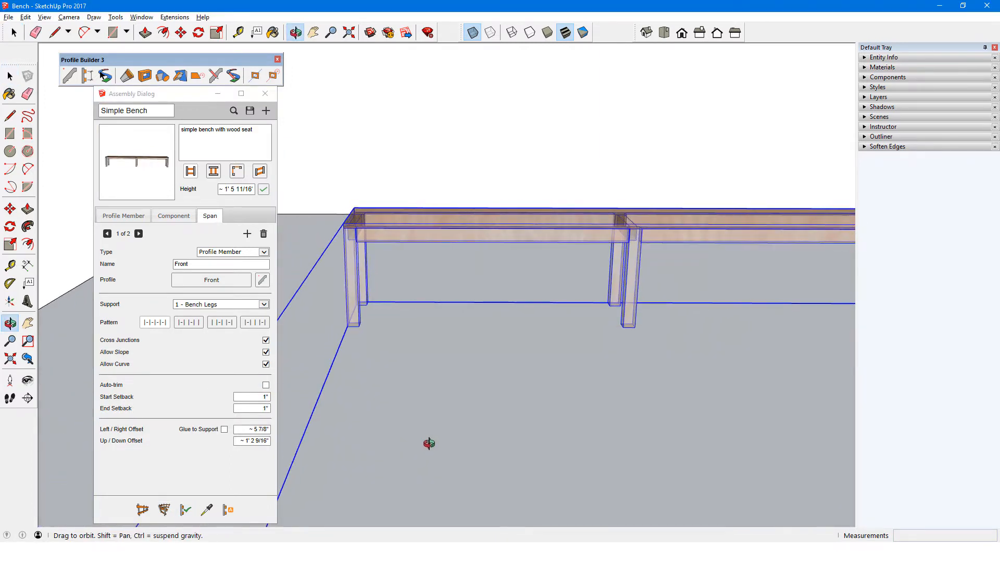
Step: Turn off cross junctions for the Back rail and check the Front rail's setting
{"action": "left_click", "coordinate": [139, 233]}
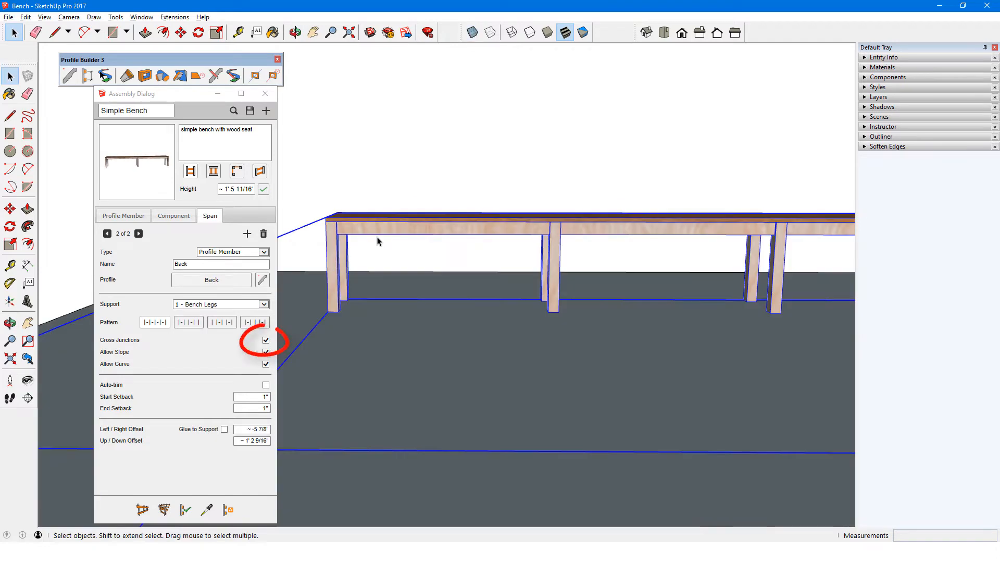
{"action": "left_click", "coordinate": [266, 340]}
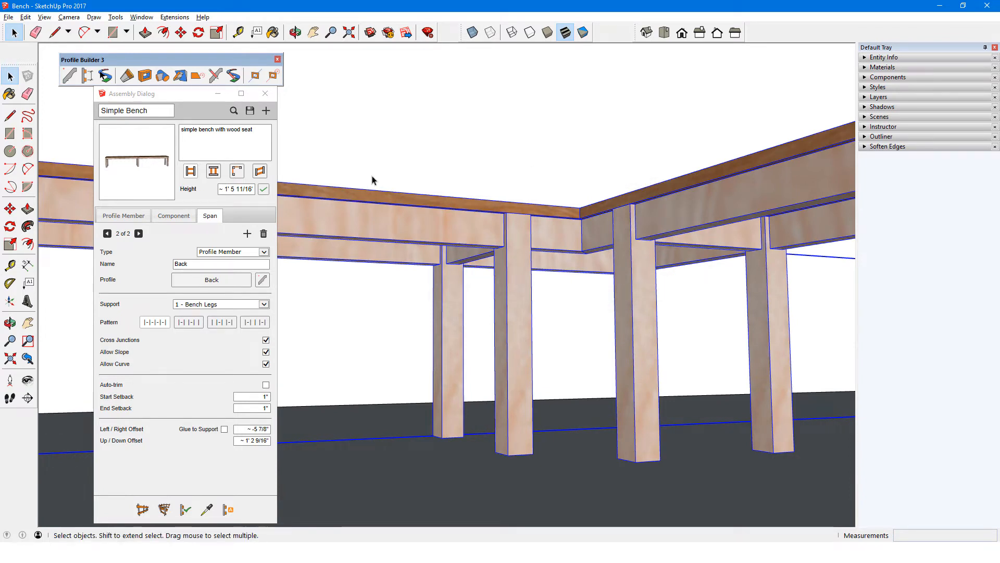
{"action": "left_click", "coordinate": [266, 339]}
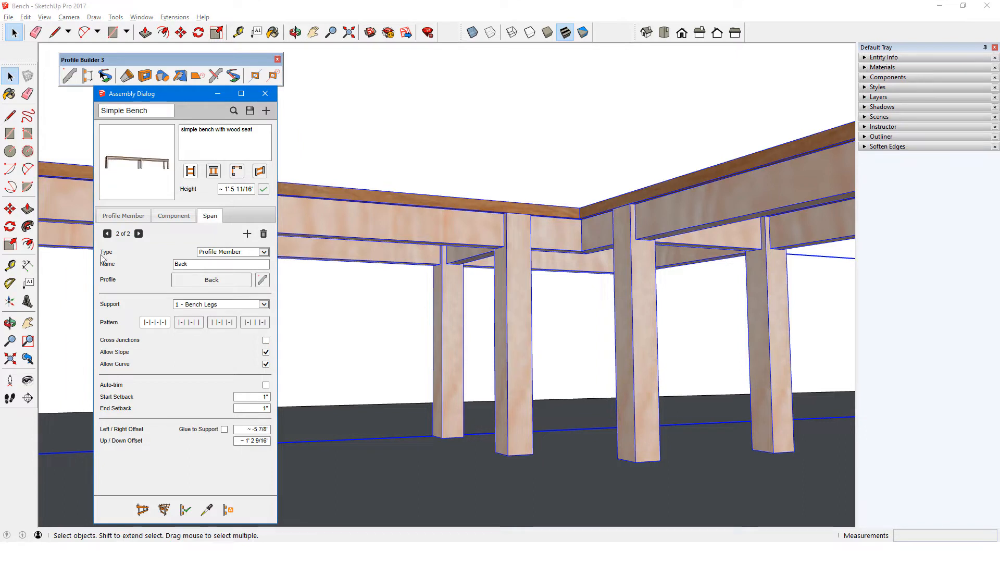
{"action": "left_click", "coordinate": [107, 232]}
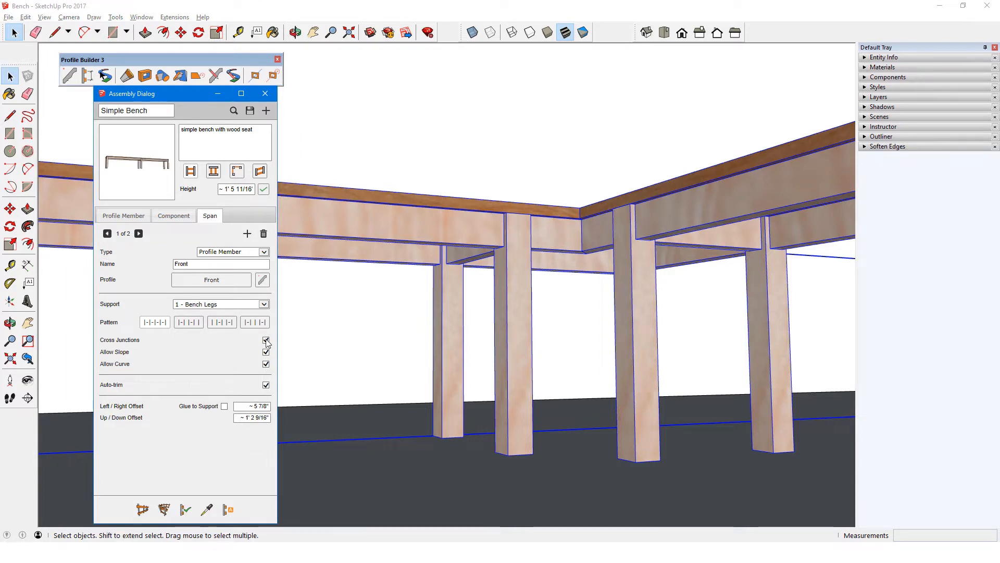
{"action": "left_click", "coordinate": [266, 340]}
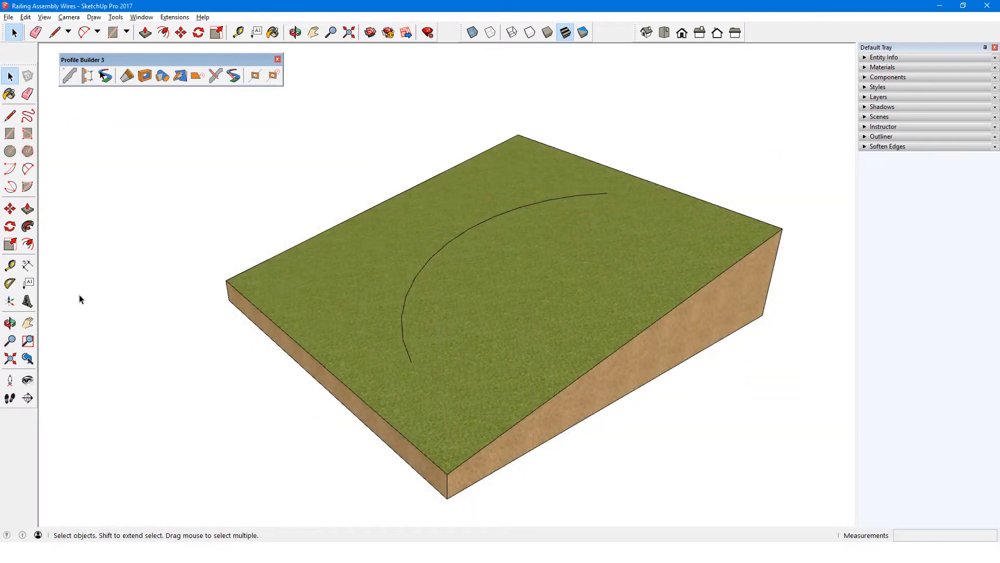
Step: Load the Wire Railing assembly so it builds along the curved path on the slope
{"action": "left_click", "coordinate": [104, 76]}
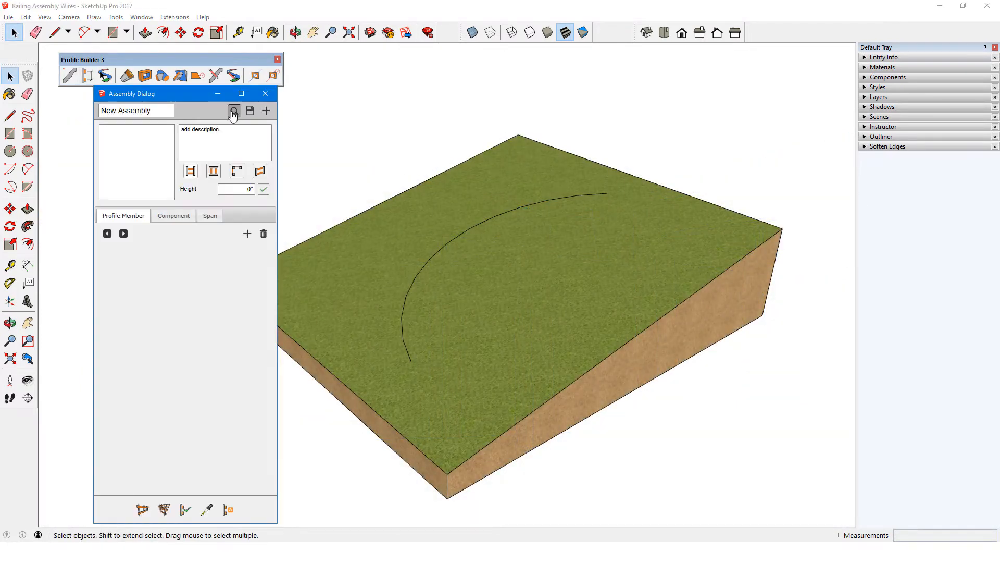
{"action": "left_click", "coordinate": [233, 111]}
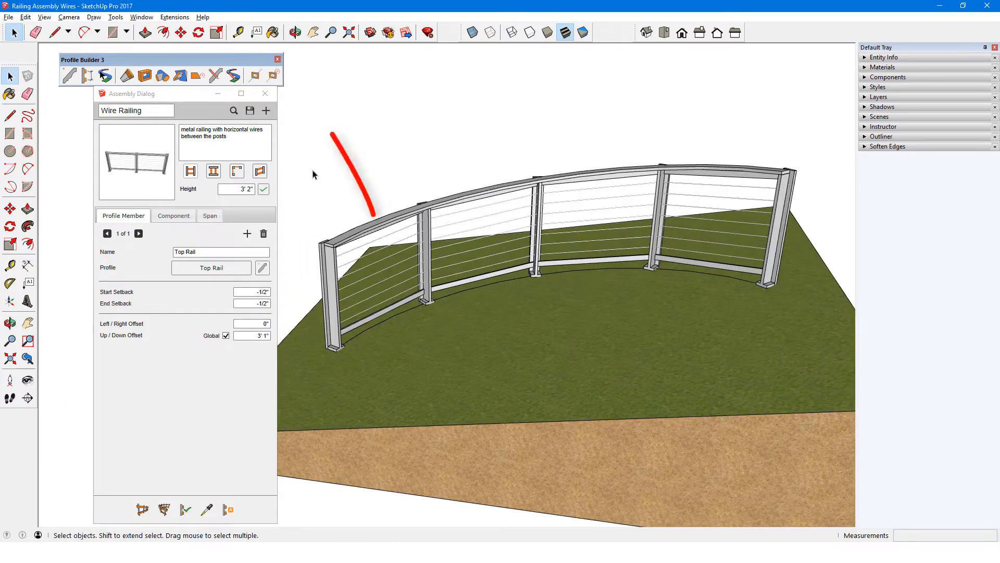
Step: Review the railing's Post component and step through its wire string spans
{"action": "left_click", "coordinate": [173, 215]}
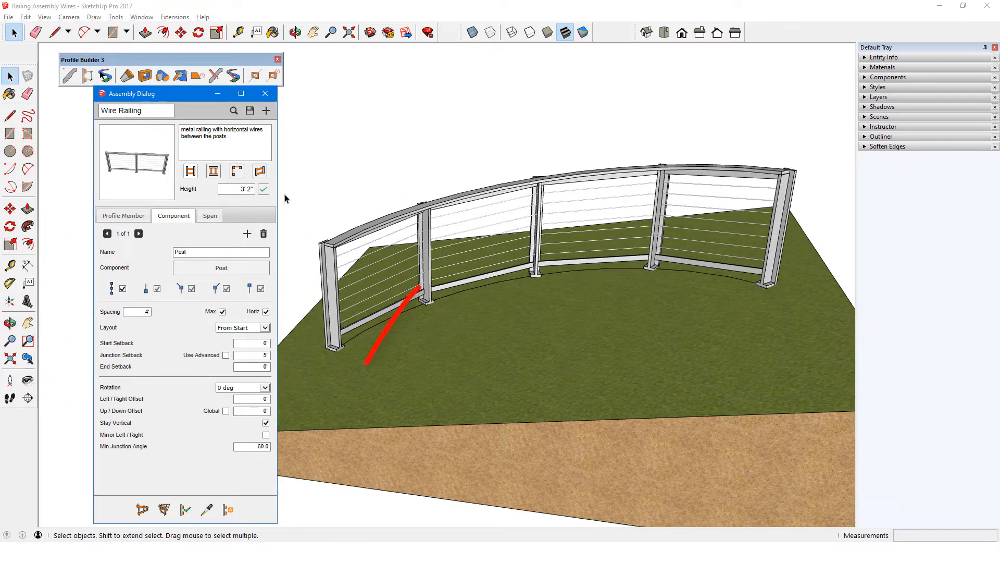
{"action": "left_click", "coordinate": [209, 215]}
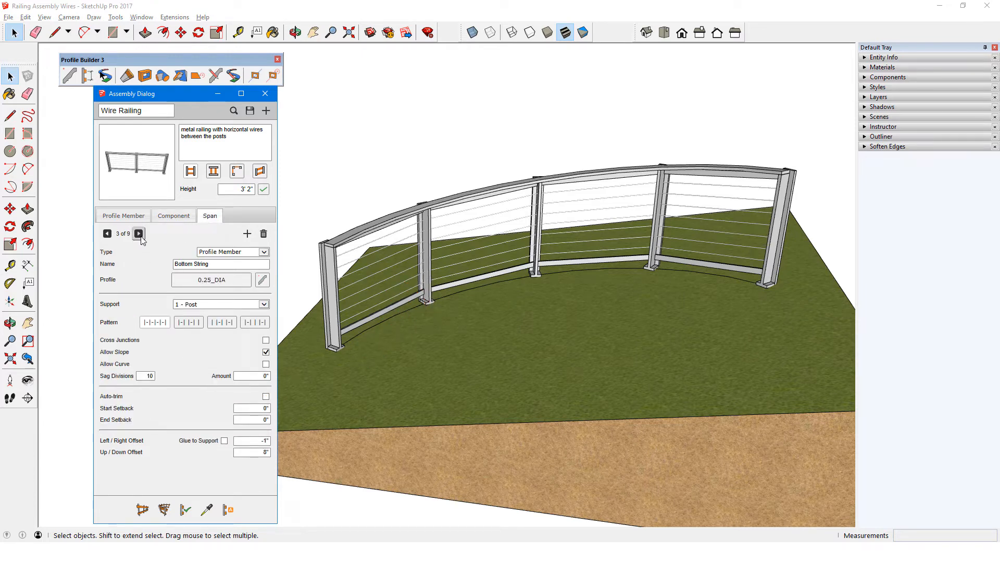
{"action": "left_click", "coordinate": [138, 234]}
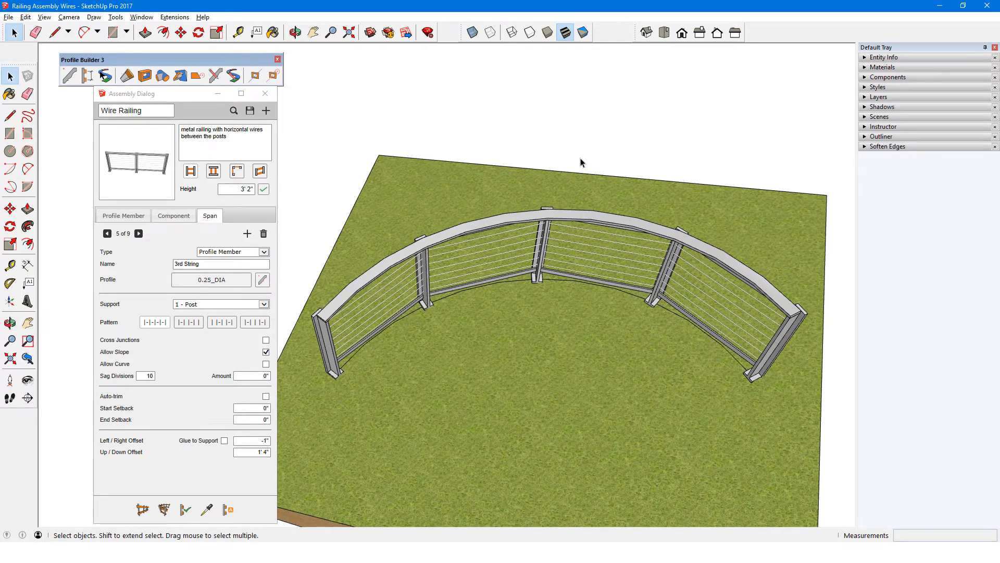
{"action": "mouse_move", "coordinate": [456, 164]}
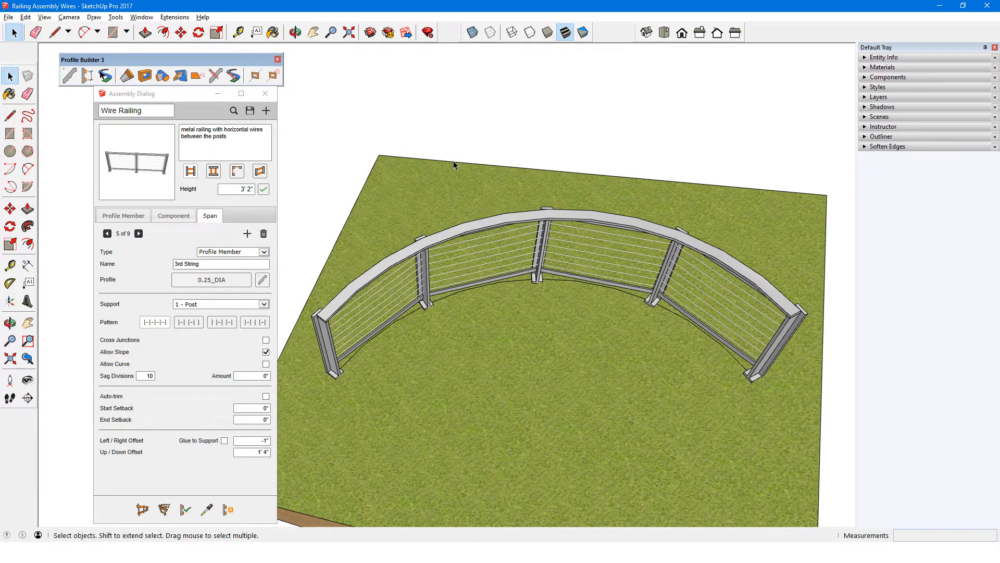
Step: Note Allow Curve on the 3rd String, then step back to the Bottom Rail span
{"action": "left_click", "coordinate": [266, 364]}
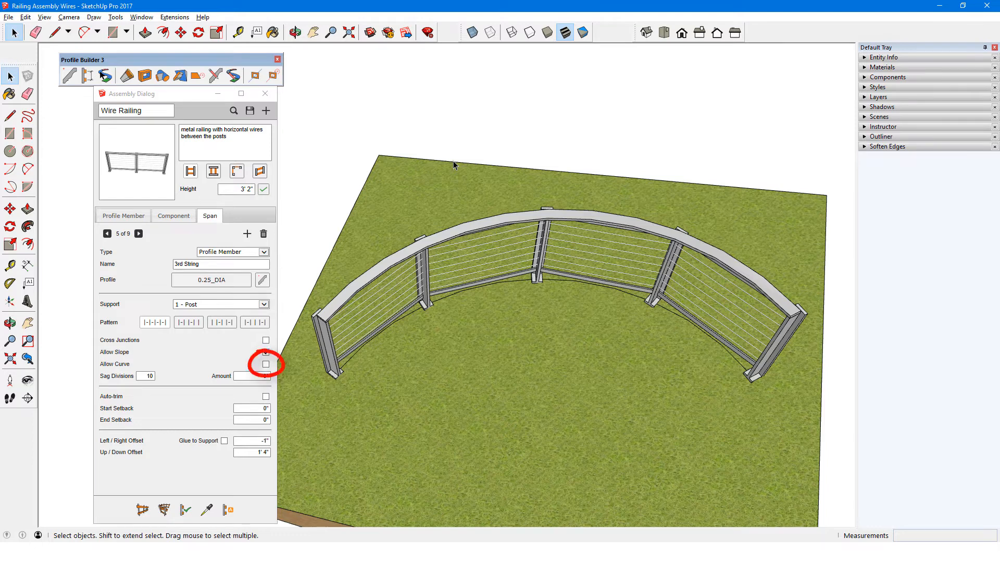
{"action": "left_click", "coordinate": [107, 233]}
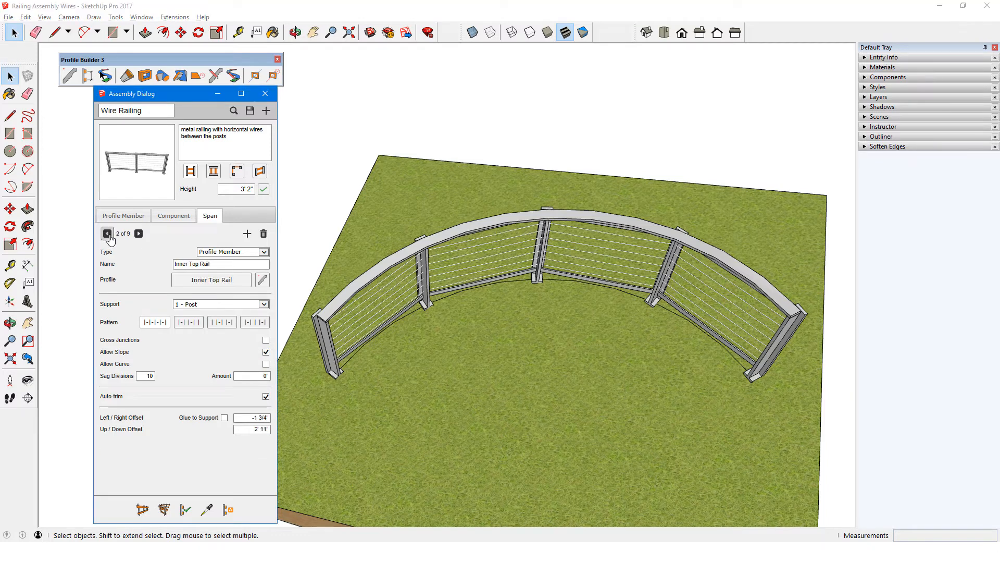
{"action": "left_click", "coordinate": [106, 233]}
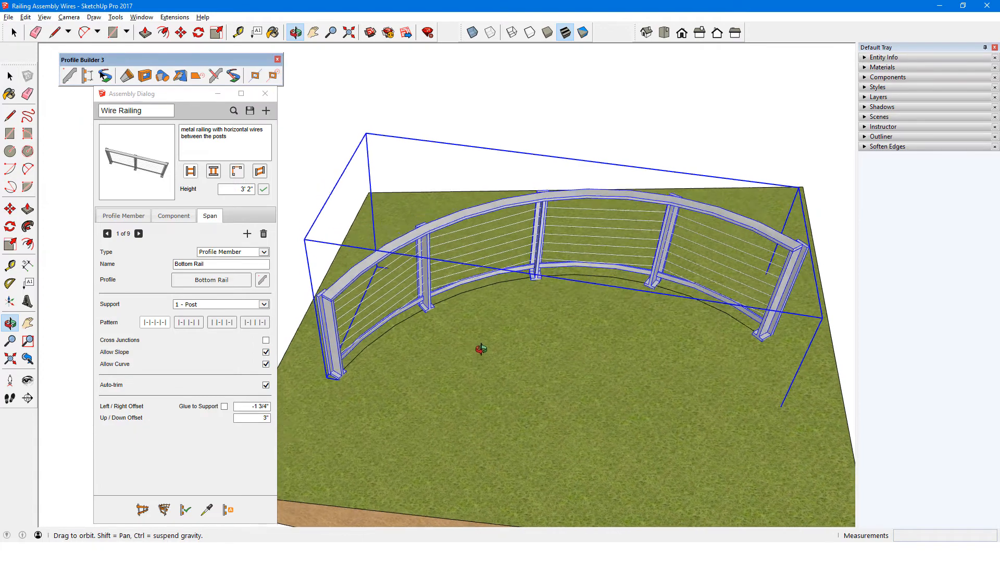
{"action": "left_click", "coordinate": [137, 234]}
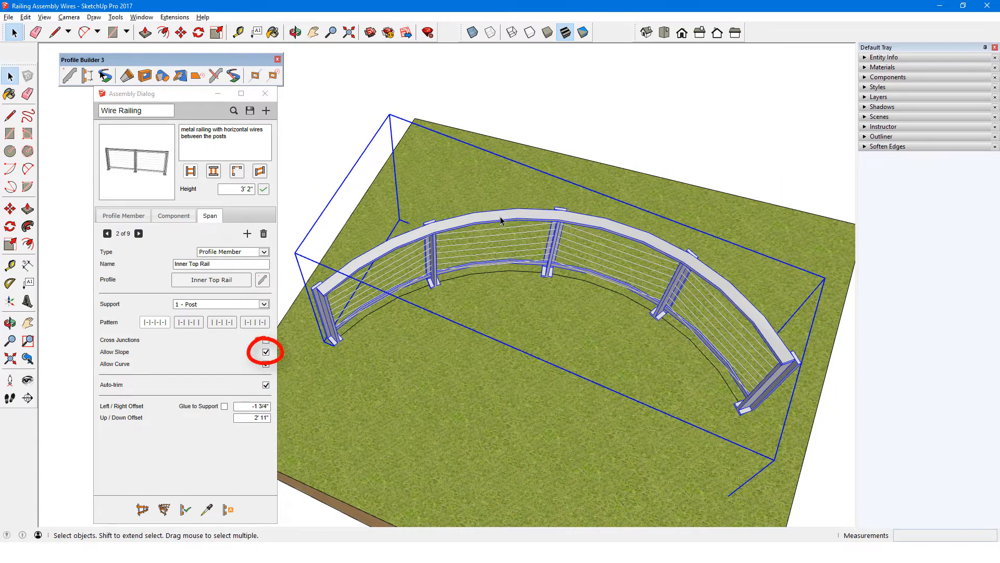
{"action": "left_click", "coordinate": [134, 233]}
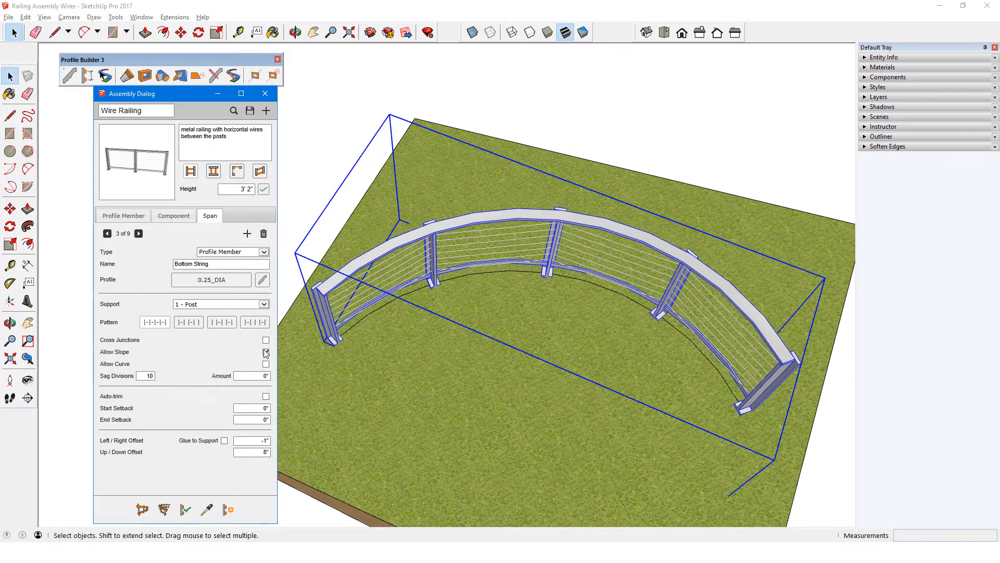
{"action": "left_click", "coordinate": [137, 233]}
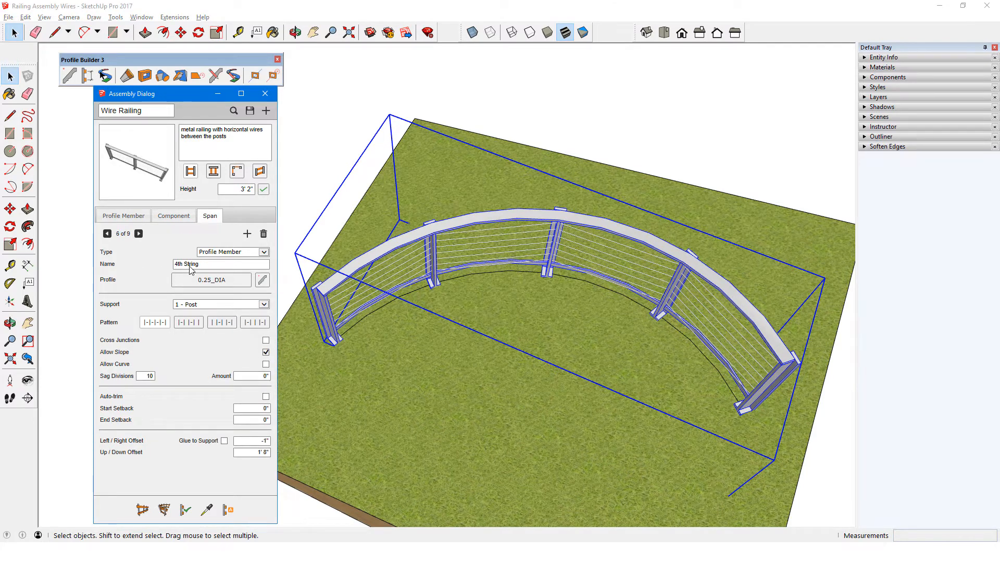
{"action": "left_click", "coordinate": [139, 233]}
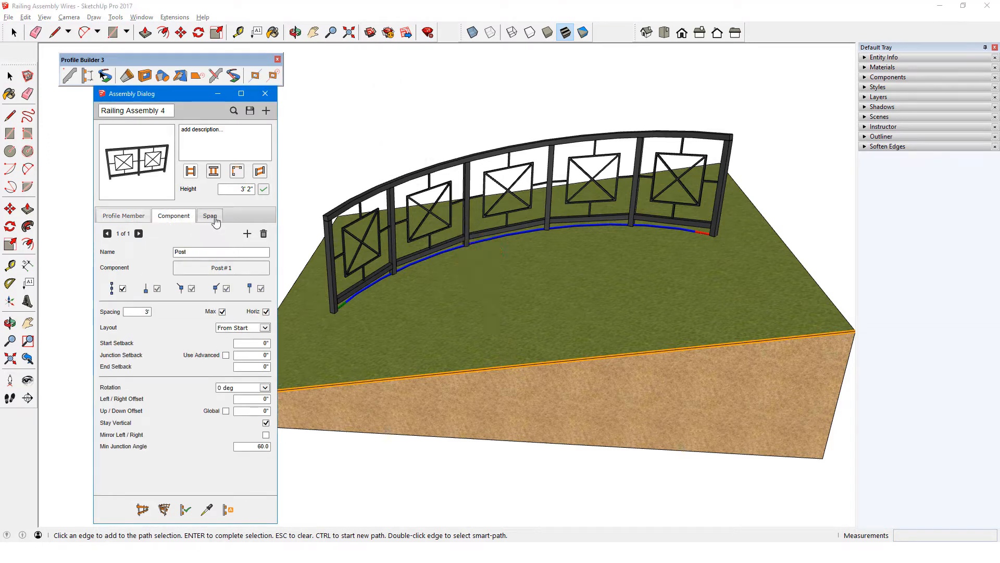
Step: Show Railing Assembly 4's sloping Bottom Rail span, then its second span, Inner
{"action": "left_click", "coordinate": [210, 214]}
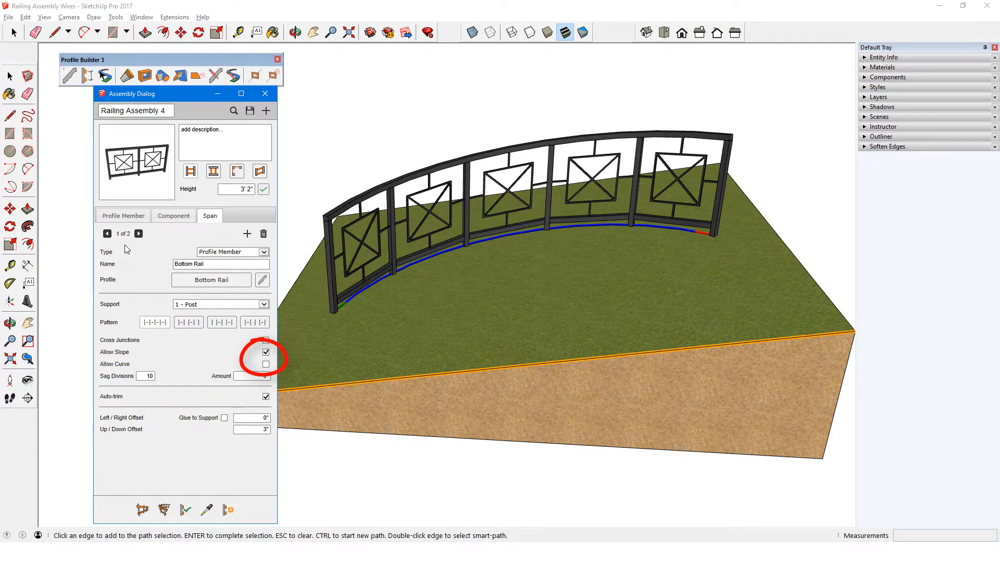
{"action": "left_click", "coordinate": [265, 351]}
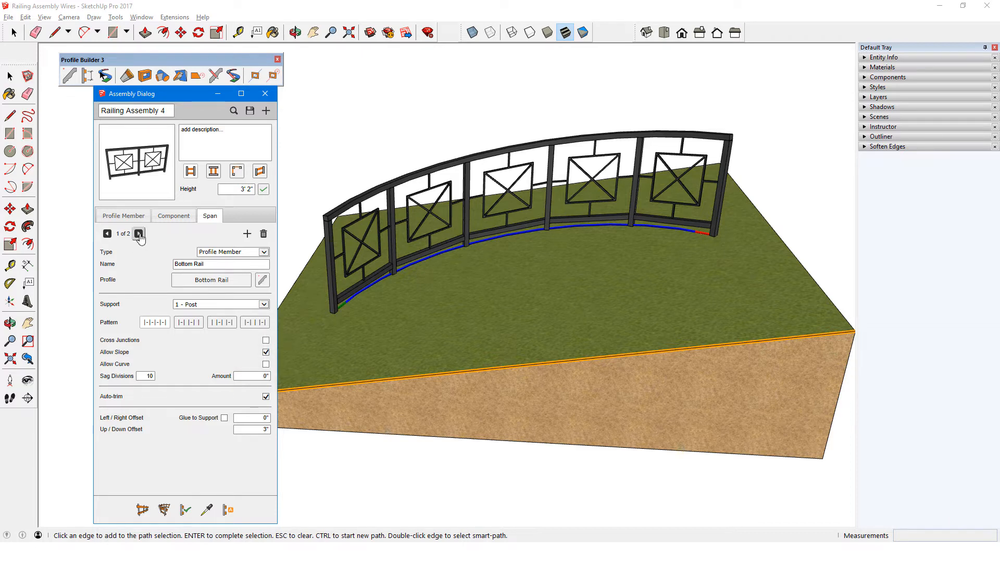
{"action": "left_click", "coordinate": [138, 232]}
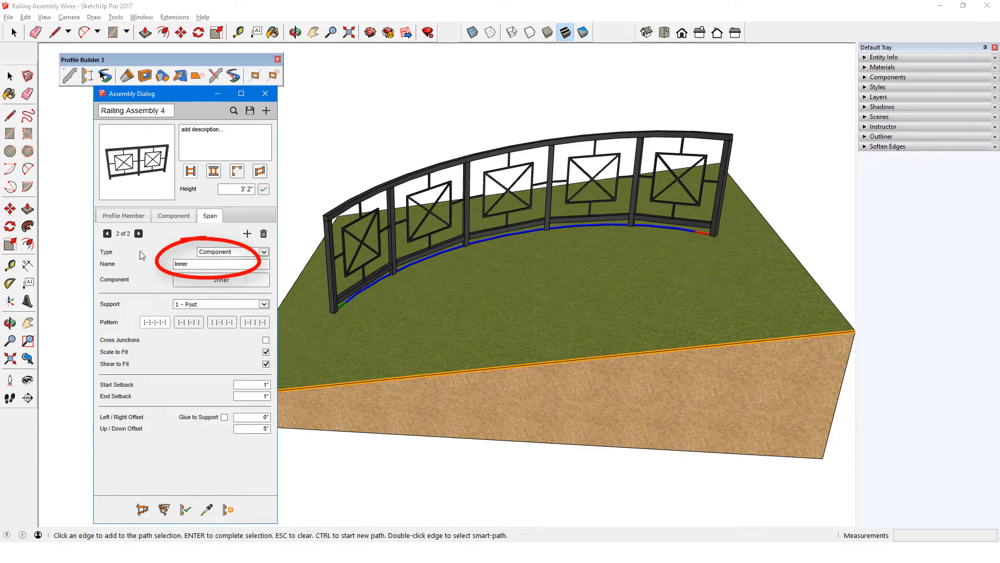
Step: Place the Inner panel component in the model and show the Post settings at 4' spacing
{"action": "left_click", "coordinate": [887, 76]}
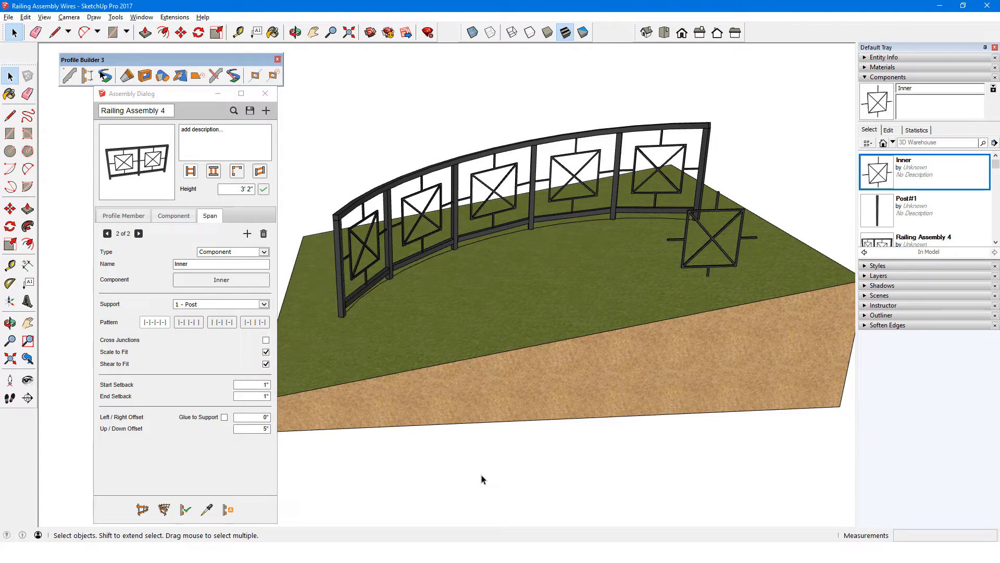
{"action": "mouse_move", "coordinate": [227, 316]}
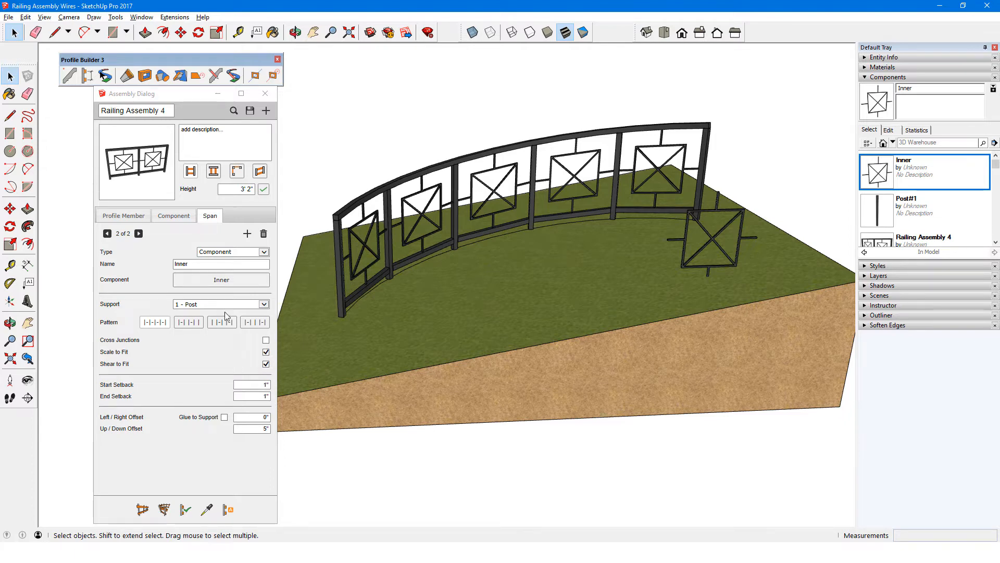
{"action": "left_click", "coordinate": [173, 214]}
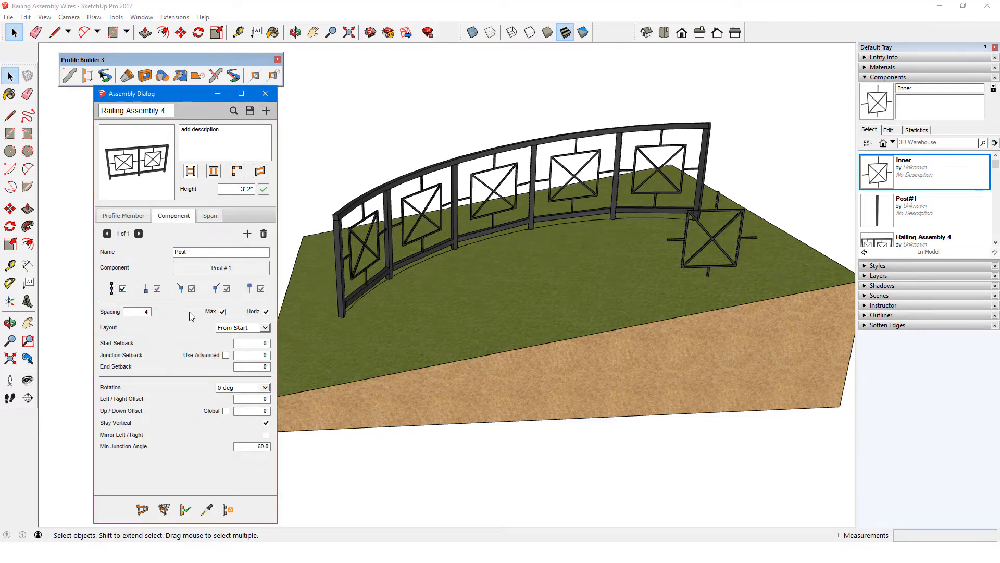
Step: Uncheck Shear to Fit on the Inner span so panels stay square on the slope
{"action": "left_click", "coordinate": [206, 510]}
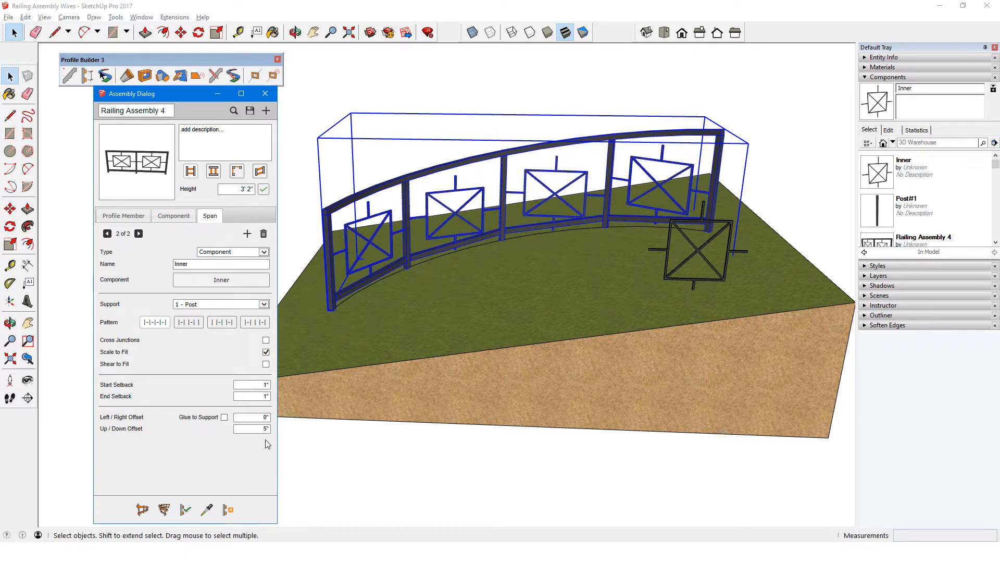
{"action": "left_click", "coordinate": [266, 351]}
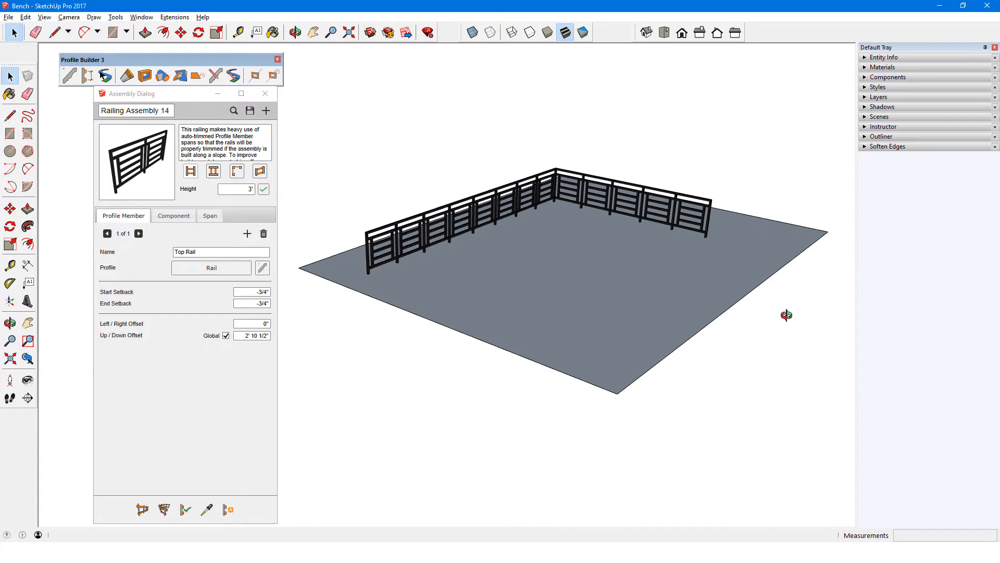
Step: Browse Railing Assembly 14's posts and spans to the Inner Posts and Rails sub-assembly
{"action": "left_click", "coordinate": [173, 215]}
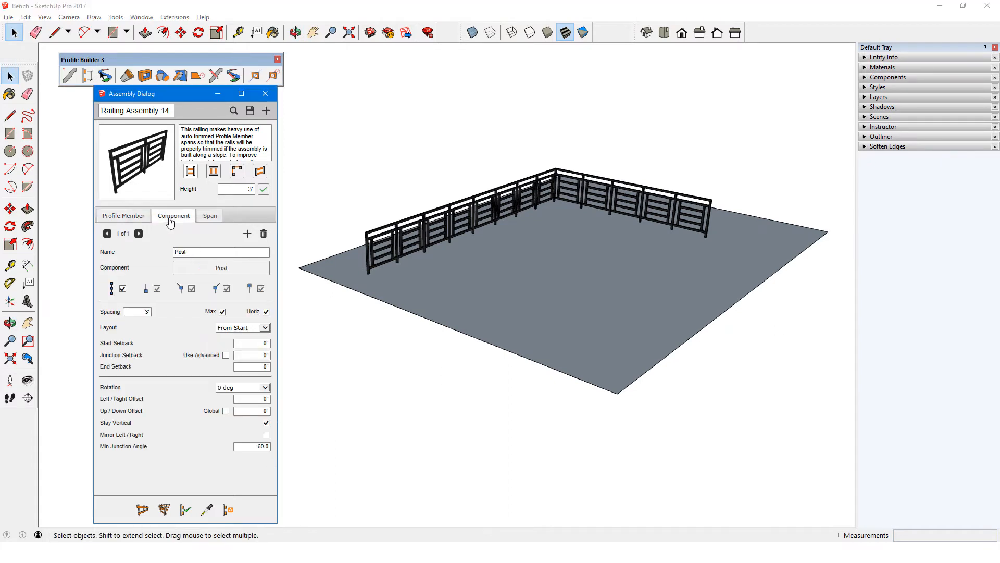
{"action": "left_click", "coordinate": [209, 215]}
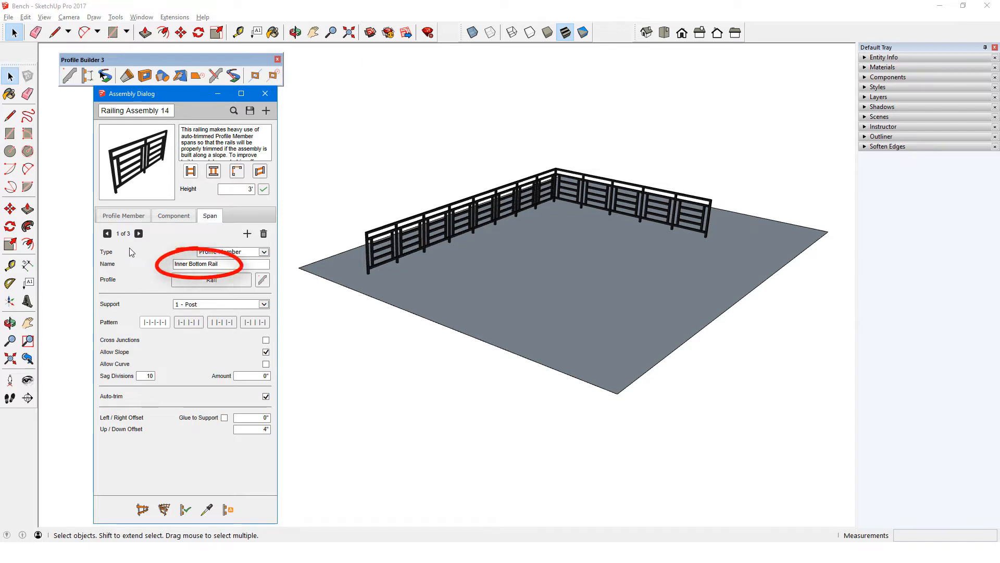
{"action": "left_click", "coordinate": [139, 233]}
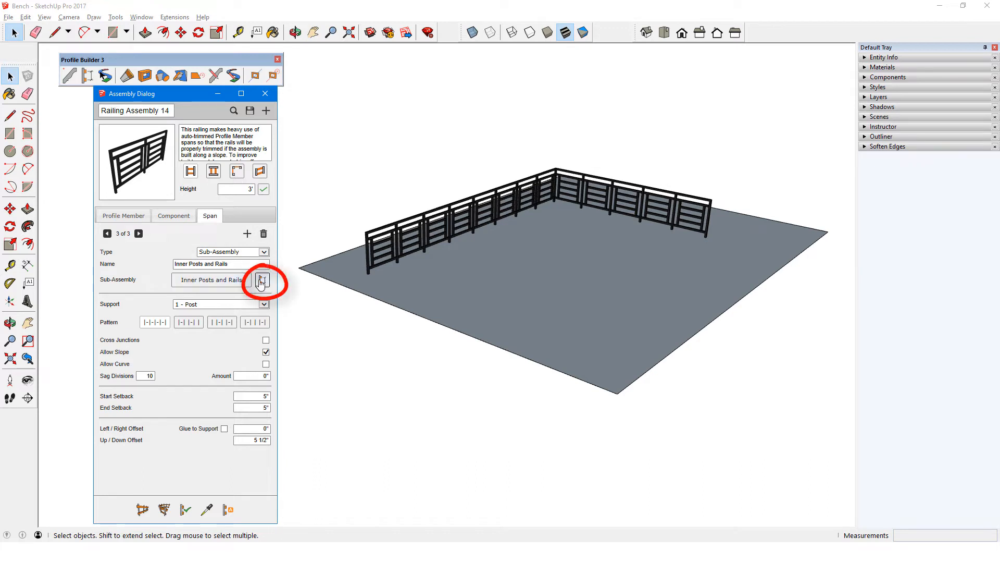
Step: Build a sample Inner Posts and Rails run on the ground and step to its next span with 10" start setback
{"action": "left_click", "coordinate": [259, 280]}
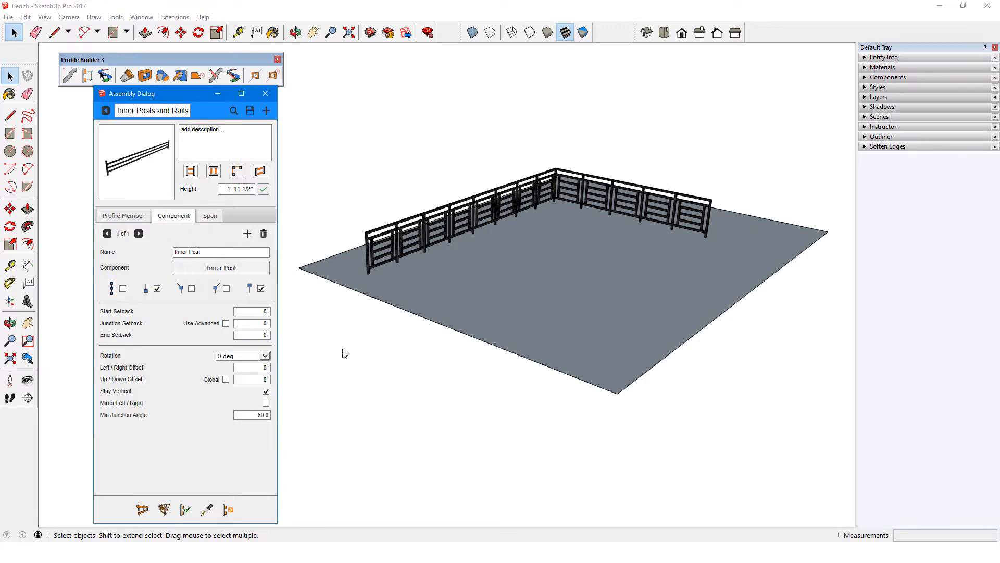
{"action": "mouse_move", "coordinate": [203, 444]}
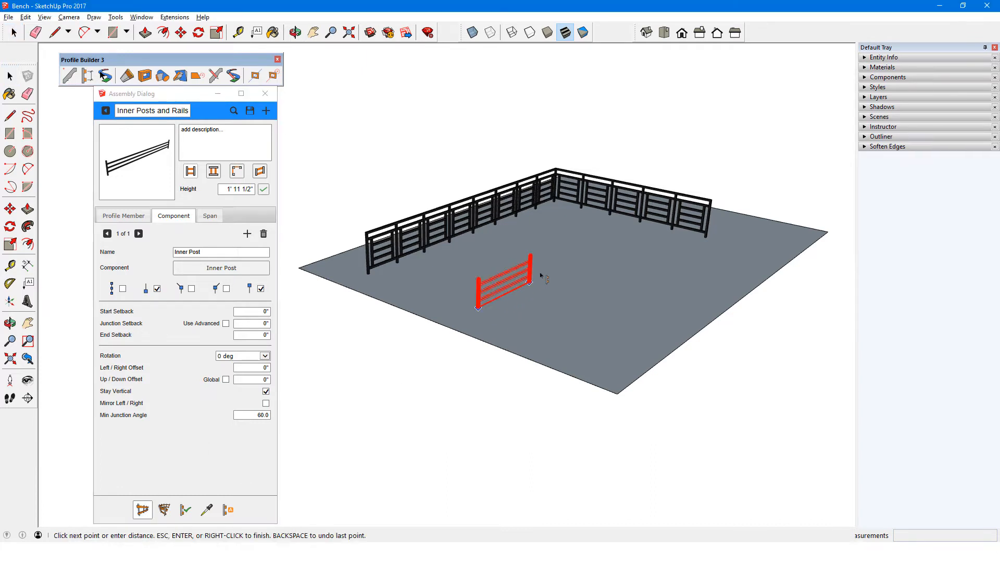
{"action": "left_click", "coordinate": [581, 354]}
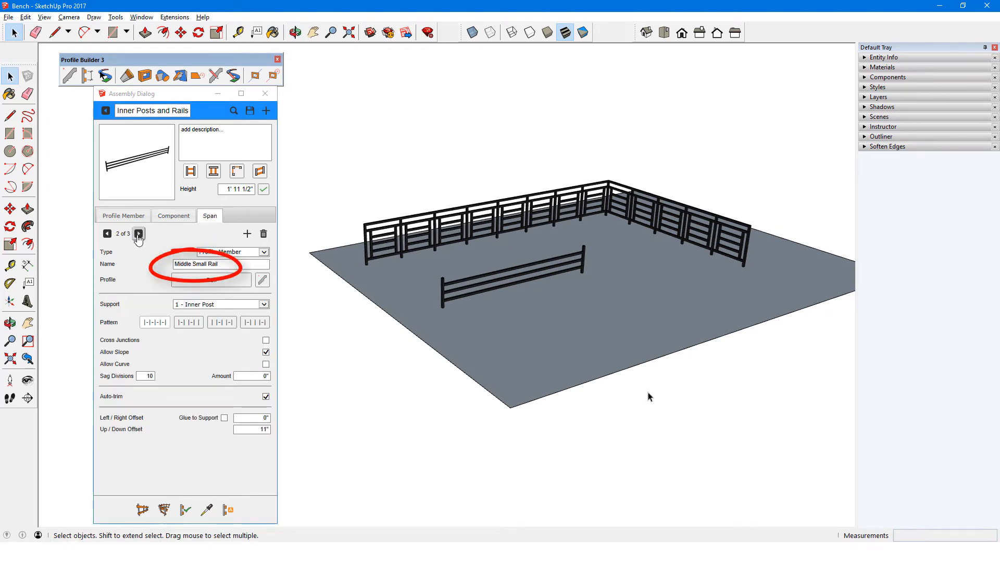
{"action": "left_click", "coordinate": [107, 234]}
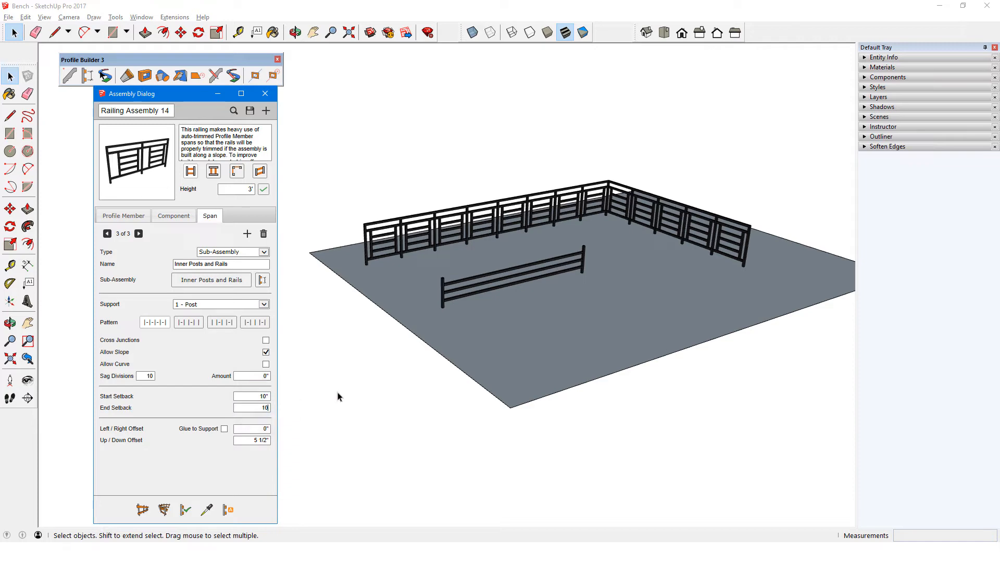
Step: Select the corral fence, set post Component Spacing to 4', and apply the assembly attributes
{"action": "left_click", "coordinate": [186, 510]}
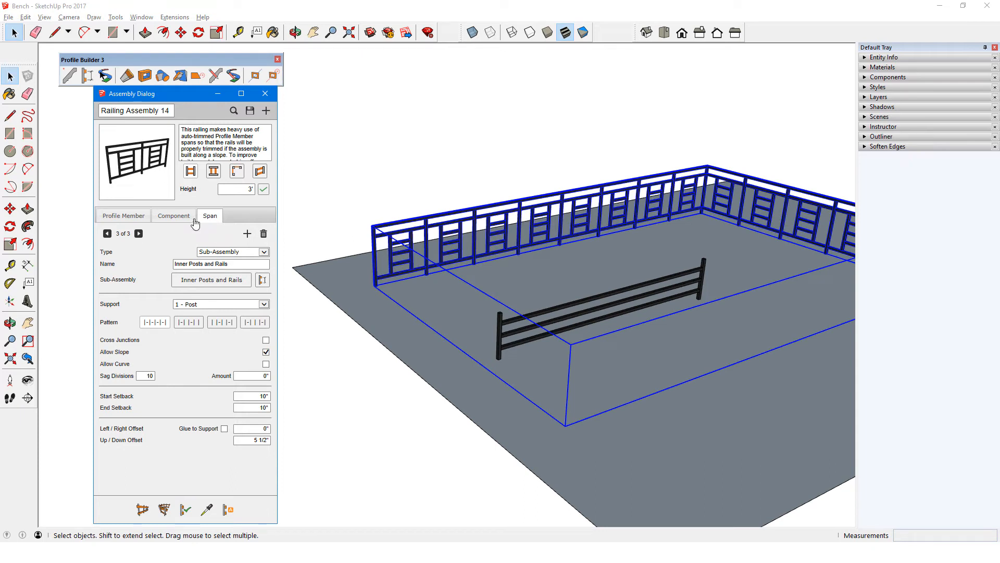
{"action": "left_click", "coordinate": [173, 214]}
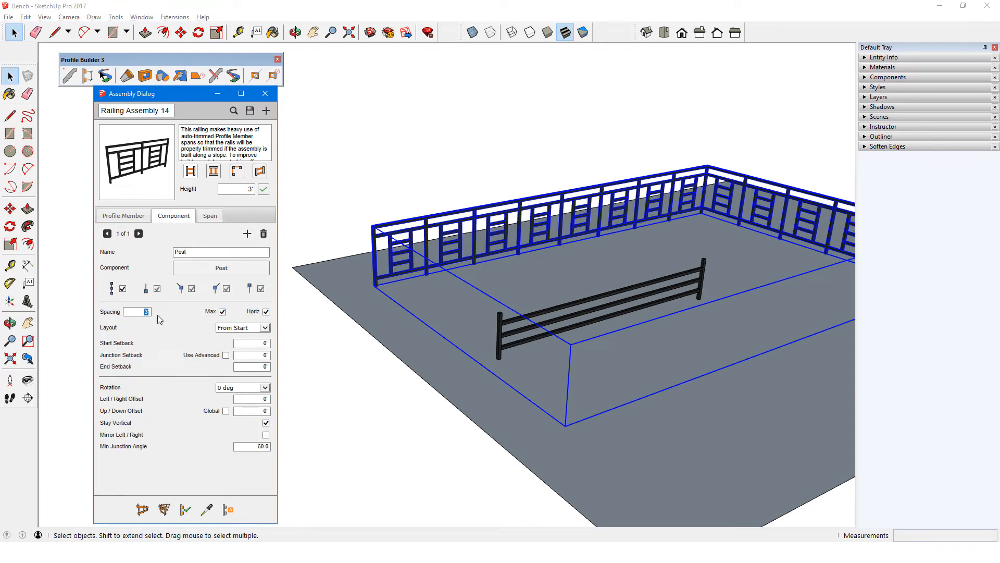
{"action": "type", "text": "4"}
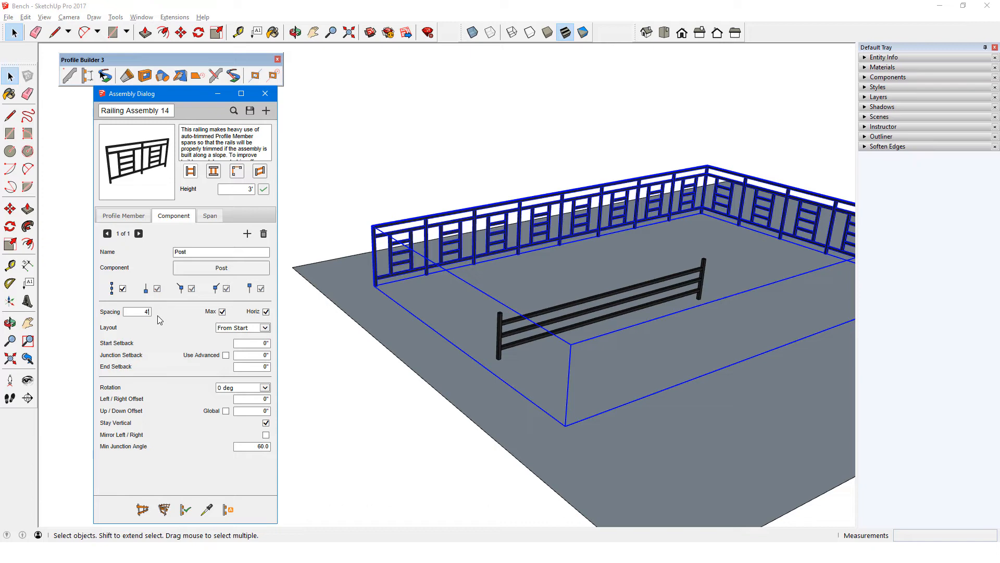
{"action": "mouse_move", "coordinate": [185, 509]}
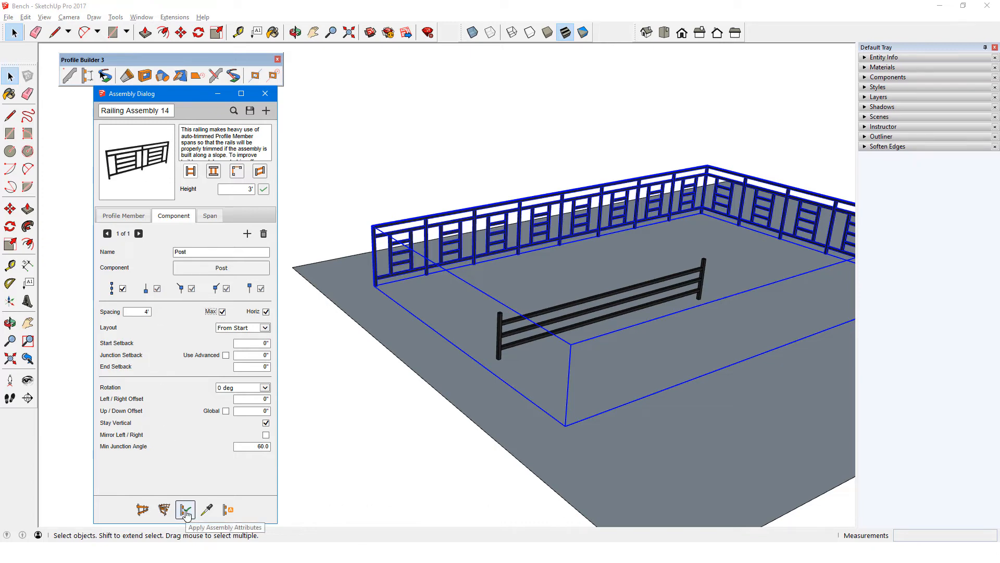
{"action": "left_click", "coordinate": [185, 509]}
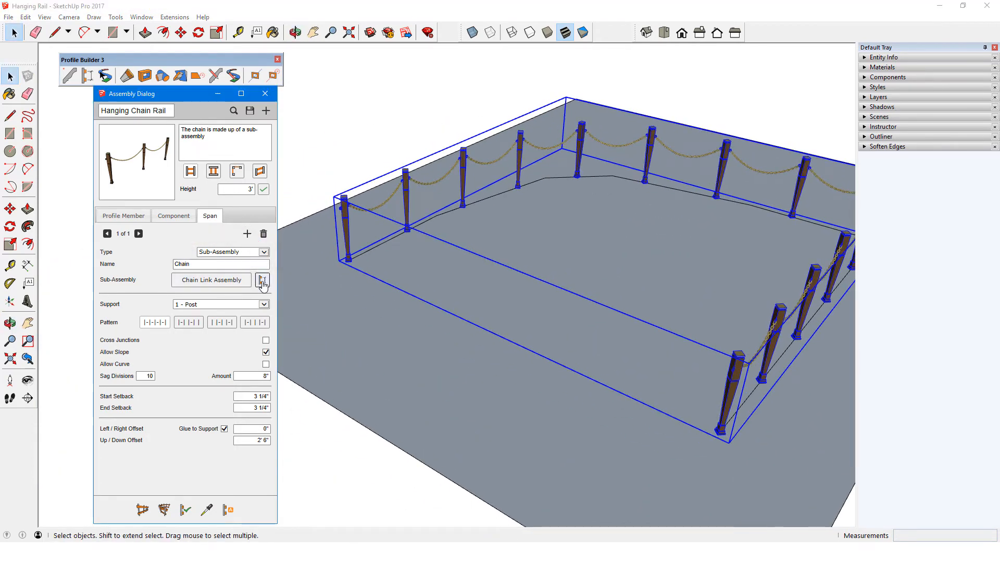
Step: Inspect the Chain Link Assembly's vertical link component, then go back to the Hanging Chain Rail
{"action": "left_click", "coordinate": [263, 279]}
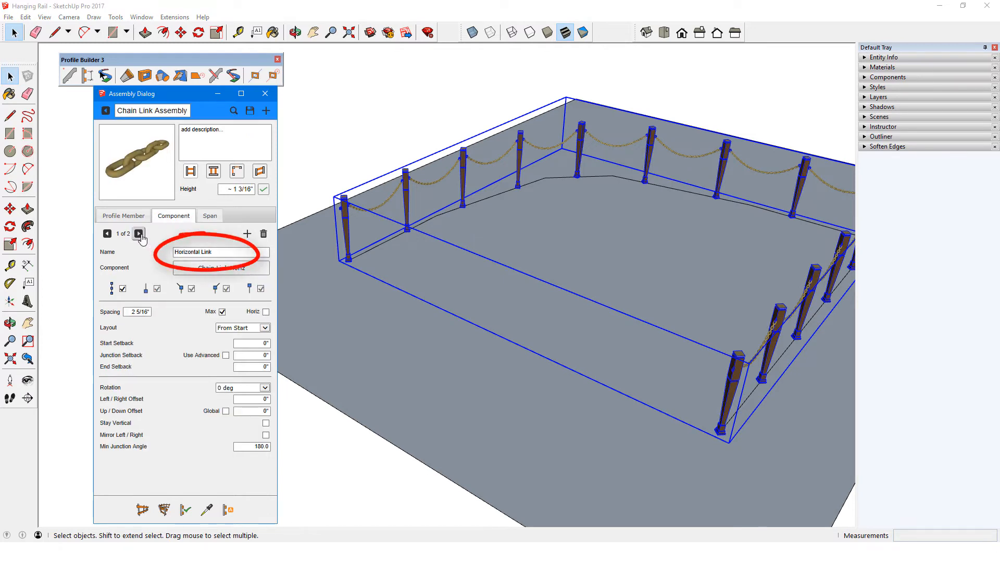
{"action": "left_click", "coordinate": [139, 233]}
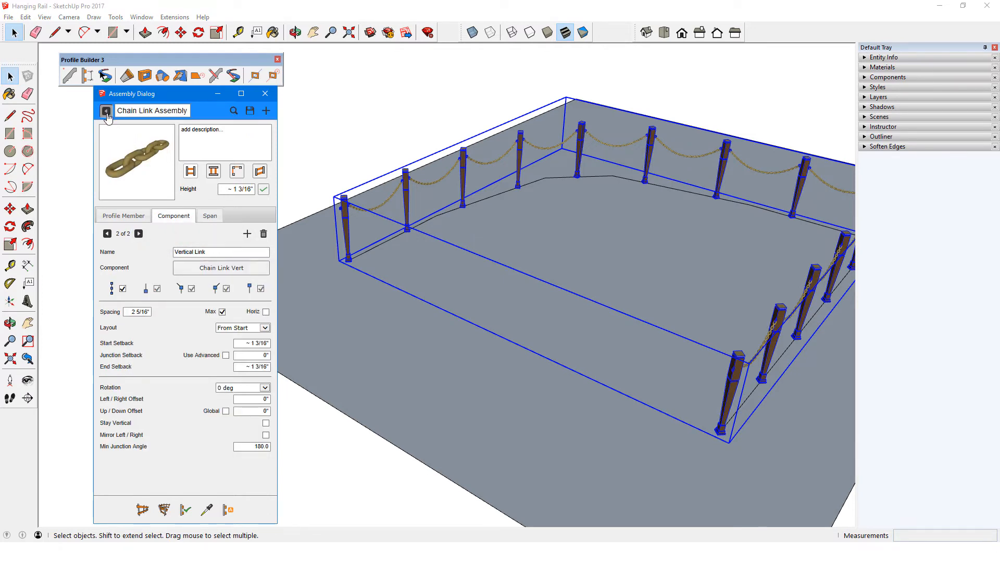
{"action": "left_click", "coordinate": [107, 111]}
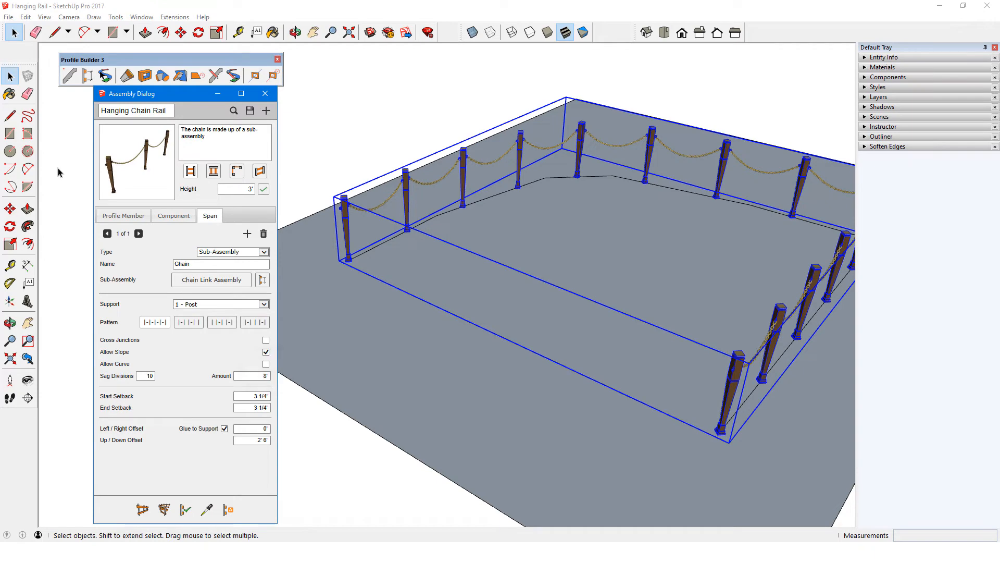
{"action": "mouse_move", "coordinate": [267, 372]}
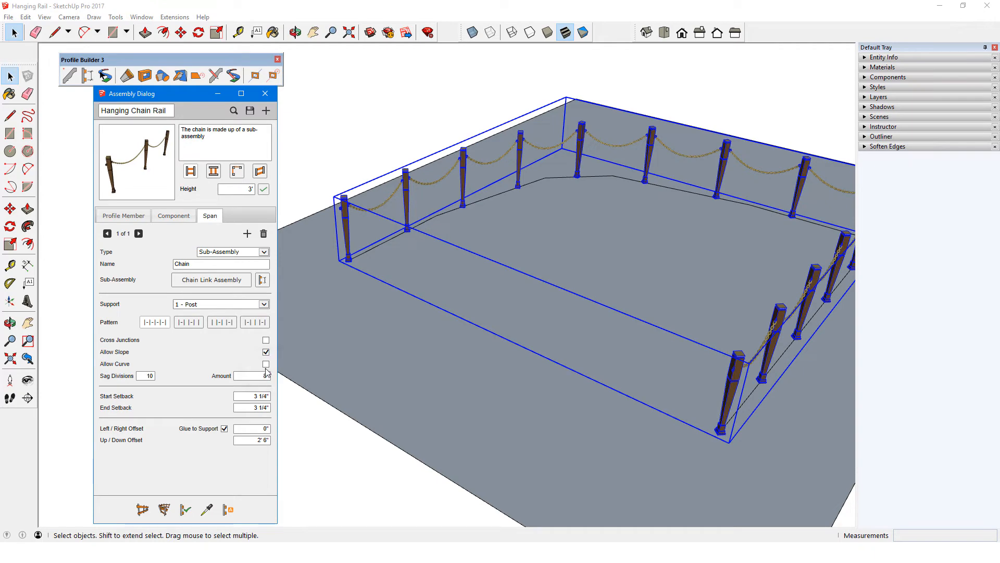
Step: Tick Allow Curve on the chain span and zoom in on the corner to check the chain
{"action": "left_click", "coordinate": [266, 364]}
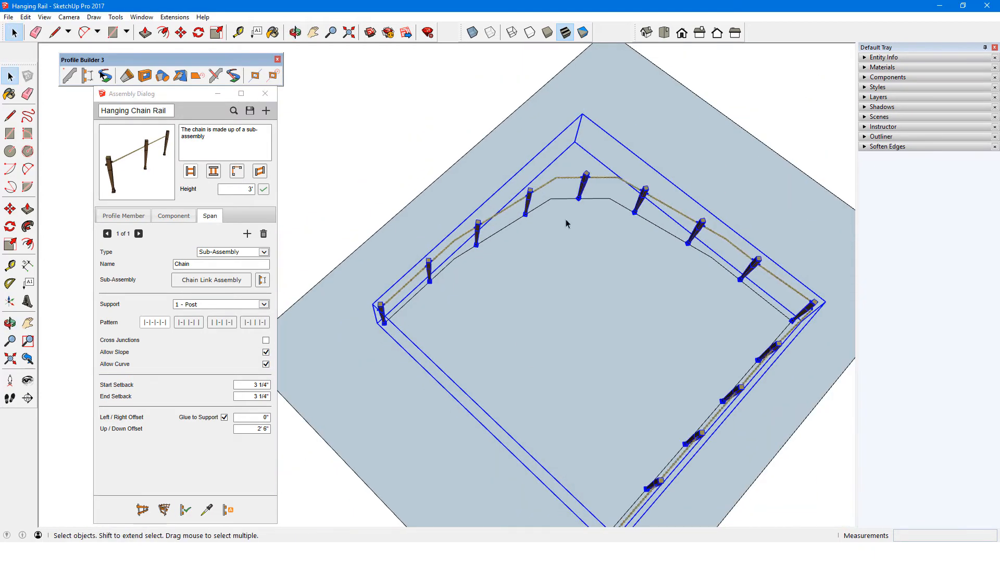
{"action": "scroll", "scroll_direction": "up", "scroll_amount": 3}
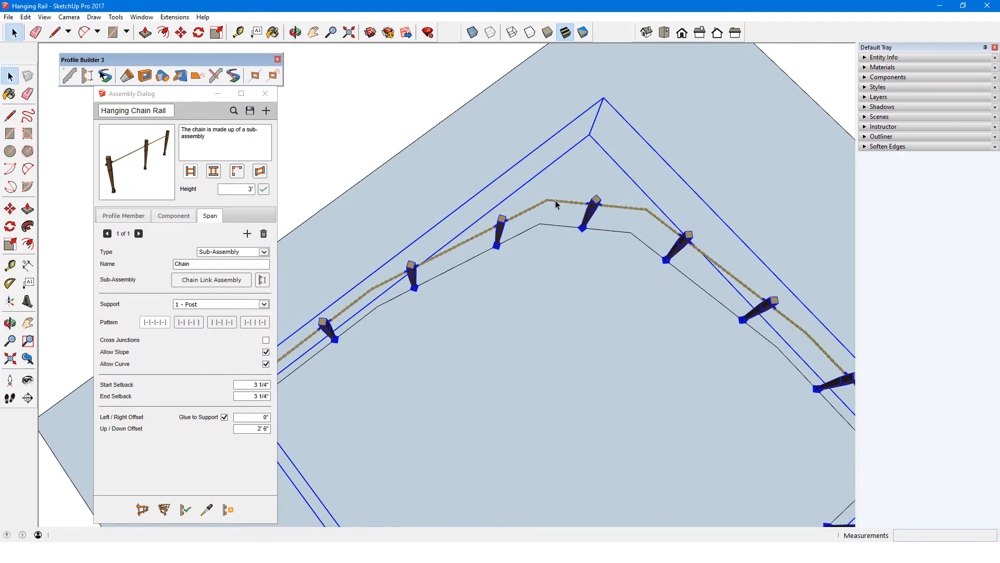
{"action": "mouse_move", "coordinate": [289, 357]}
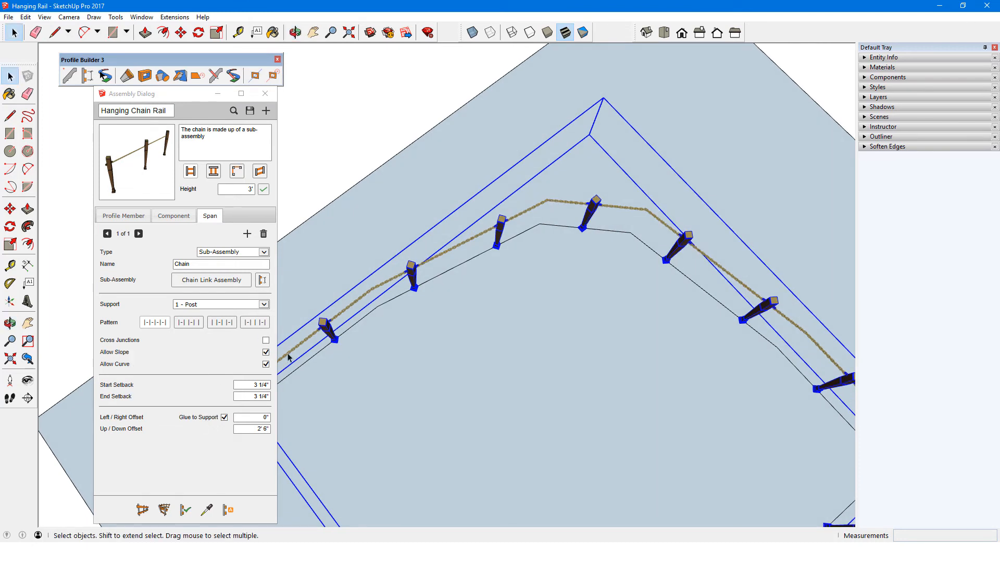
{"action": "left_click", "coordinate": [265, 364]}
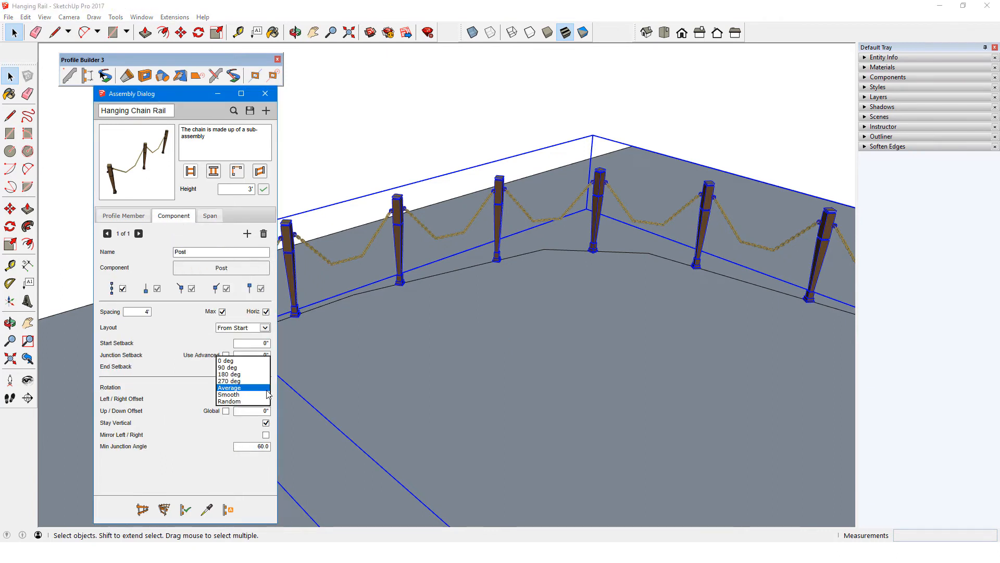
Step: Set post Rotation to Random and review the chain span's Glue to Support setting
{"action": "left_click", "coordinate": [228, 401]}
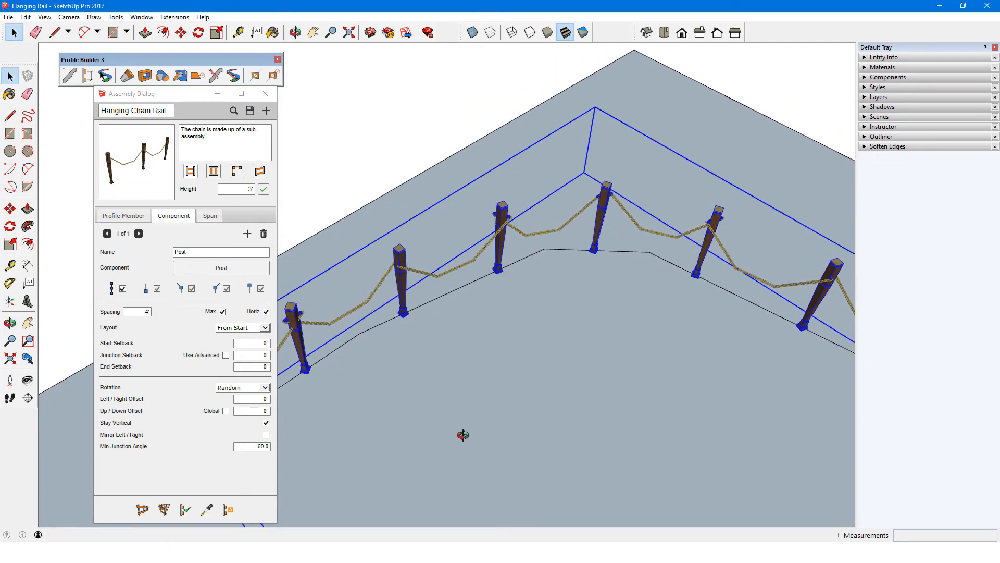
{"action": "left_click", "coordinate": [210, 215]}
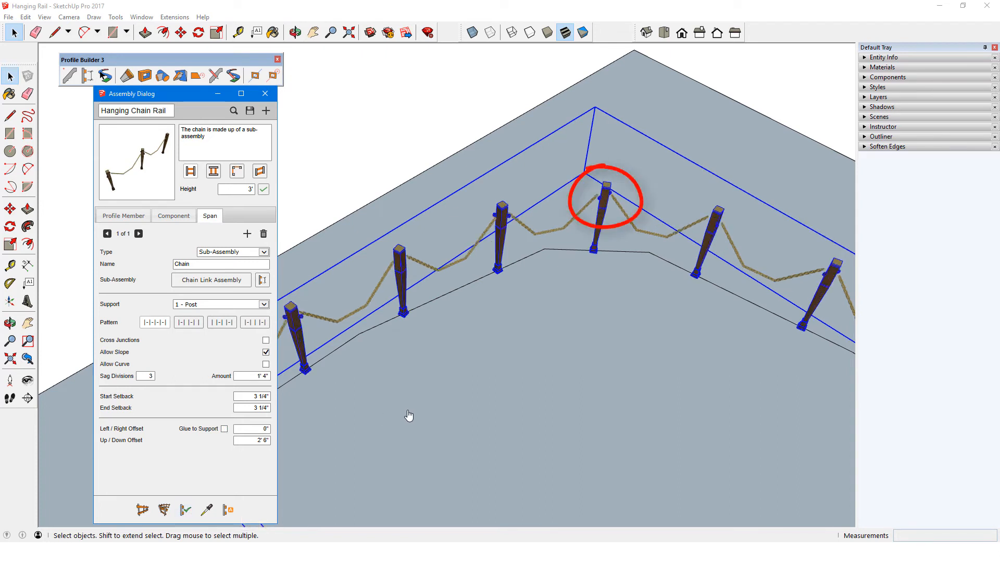
{"action": "left_click", "coordinate": [224, 428]}
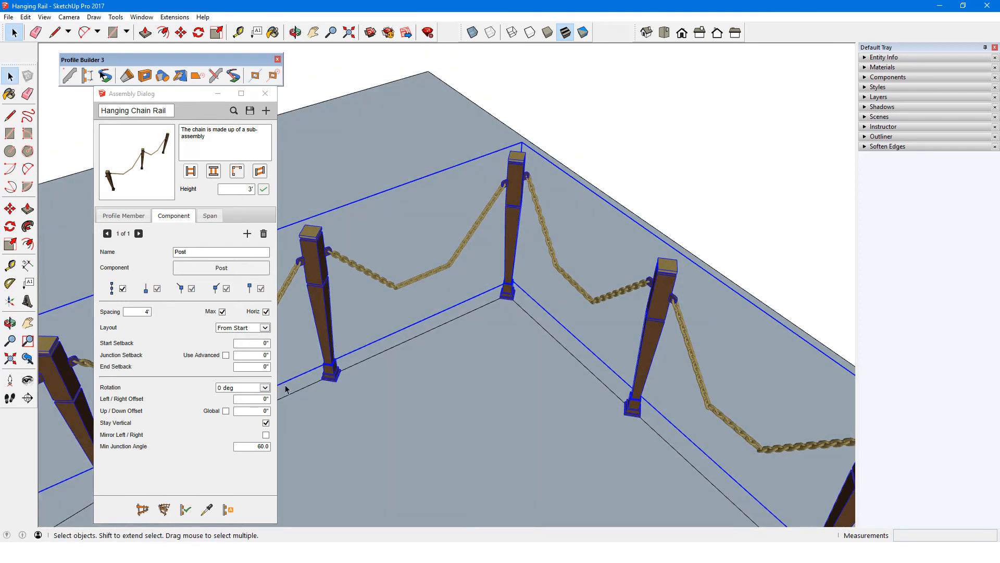
{"action": "left_click", "coordinate": [240, 387]}
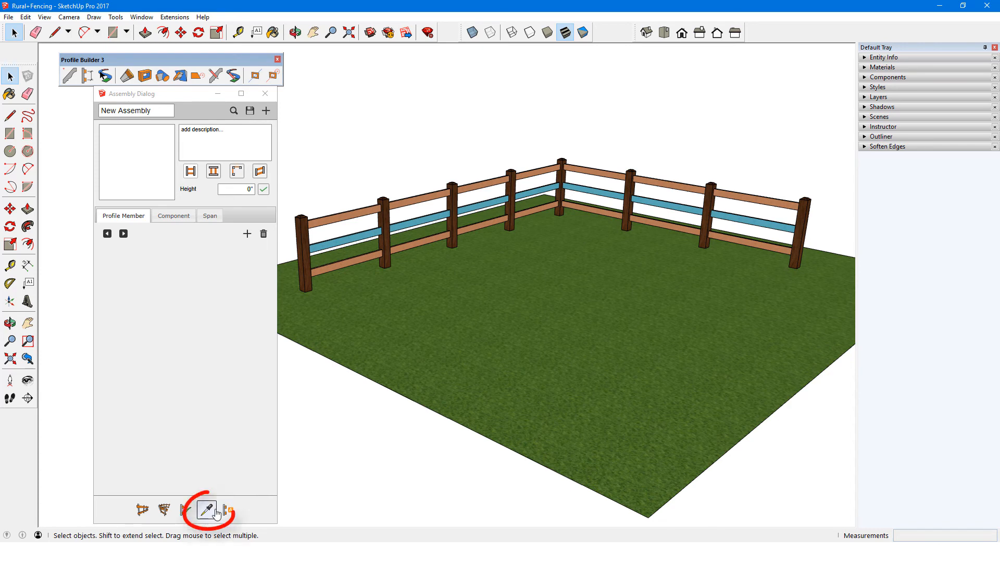
Step: Sample the Rural Fencing assembly from the fence and give its Middle Rail span a 6" sag
{"action": "left_click", "coordinate": [206, 510]}
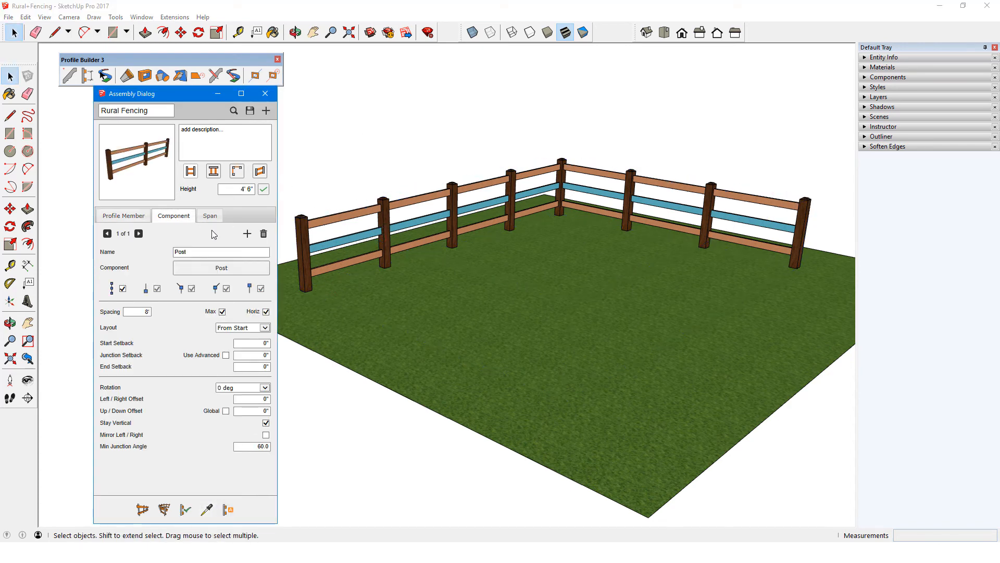
{"action": "left_click", "coordinate": [209, 216]}
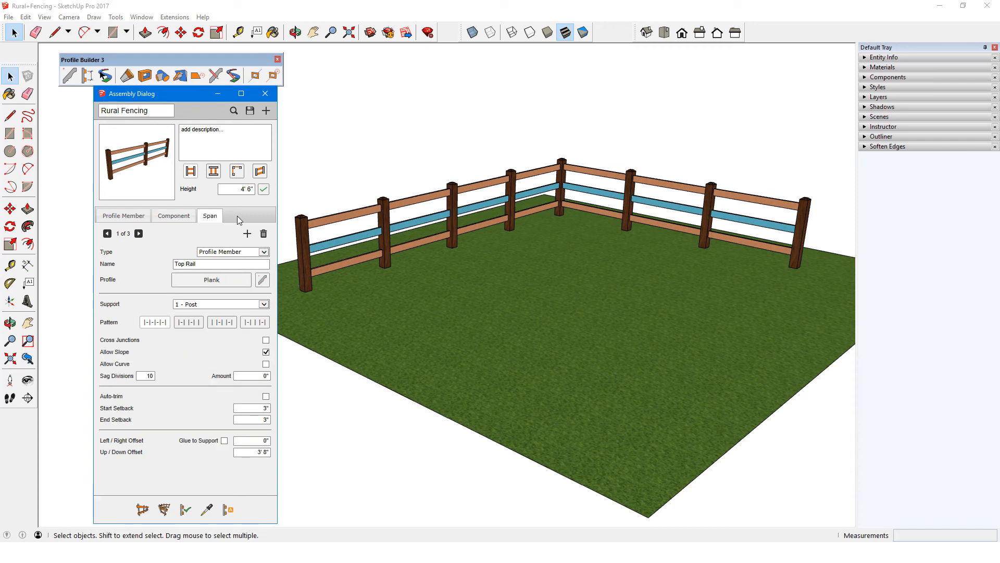
{"action": "left_click", "coordinate": [139, 233]}
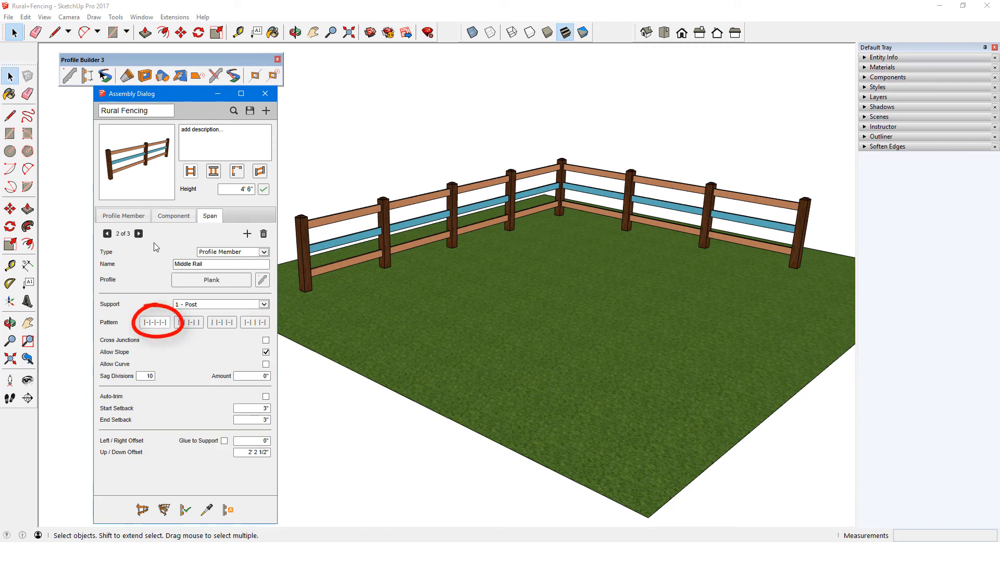
{"action": "left_click", "coordinate": [189, 322]}
{"action": "type", "text": "6"}
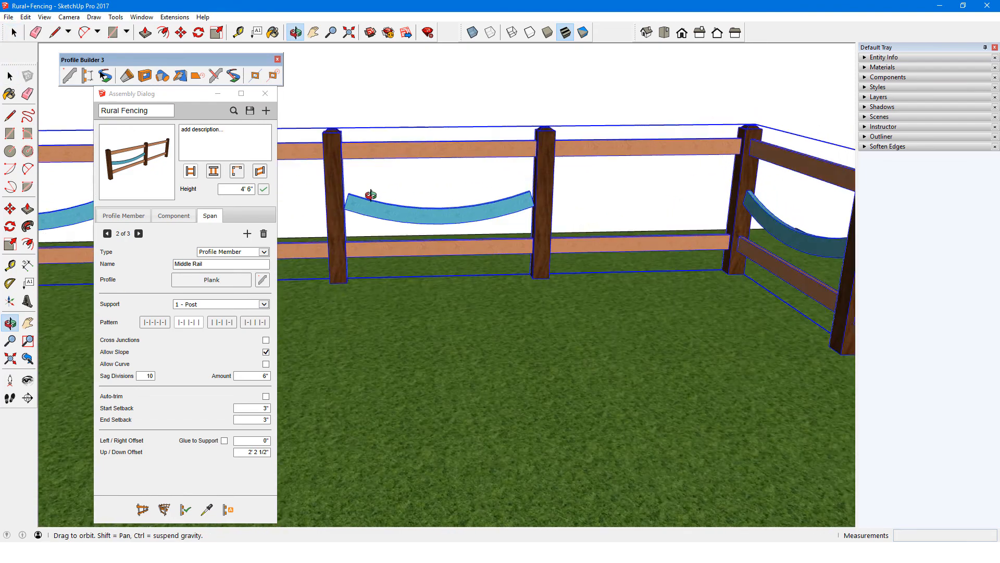
Step: Turn on Auto-trim for the Middle Rail span so rails end at the posts
{"action": "left_click", "coordinate": [266, 395]}
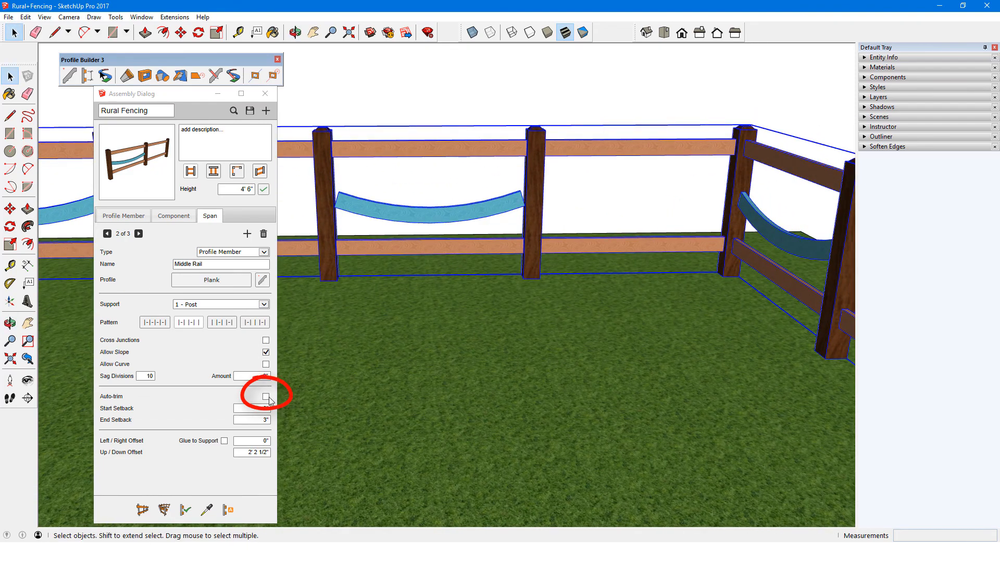
{"action": "left_click", "coordinate": [266, 396]}
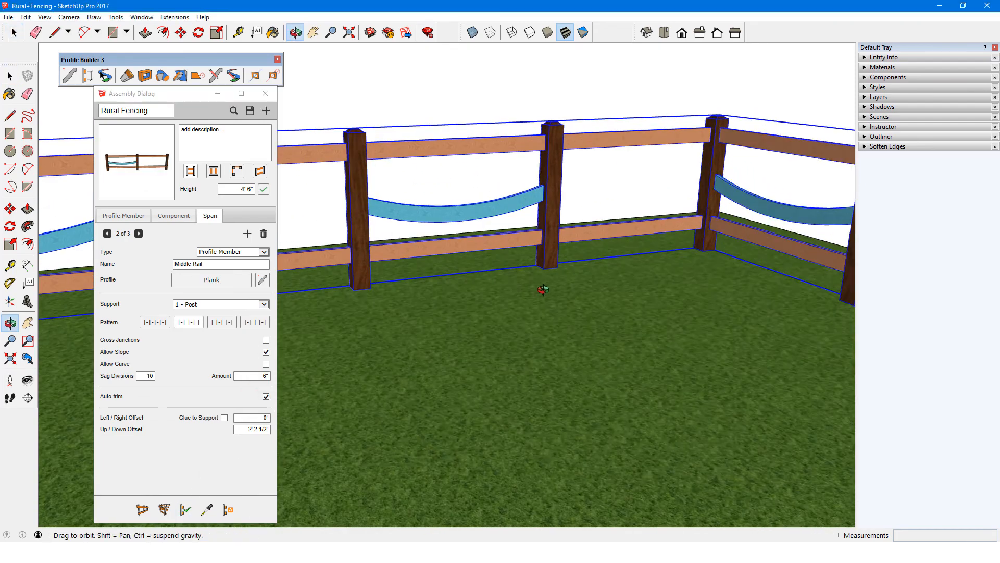
Step: Add a span named Middle Rail Up and set its Pattern to alternate between posts
{"action": "left_click", "coordinate": [246, 233]}
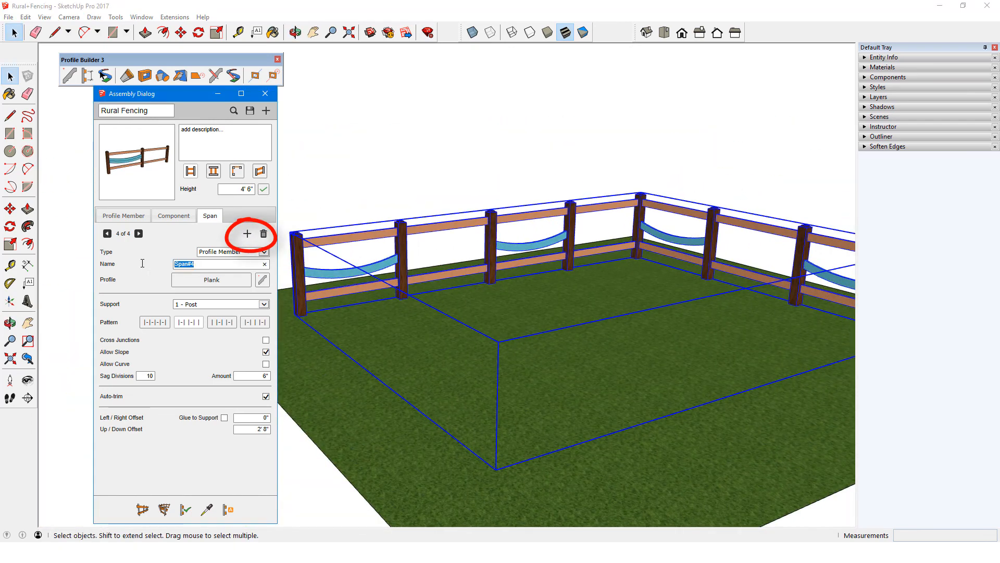
{"action": "type", "text": "Middle Rail Up"}
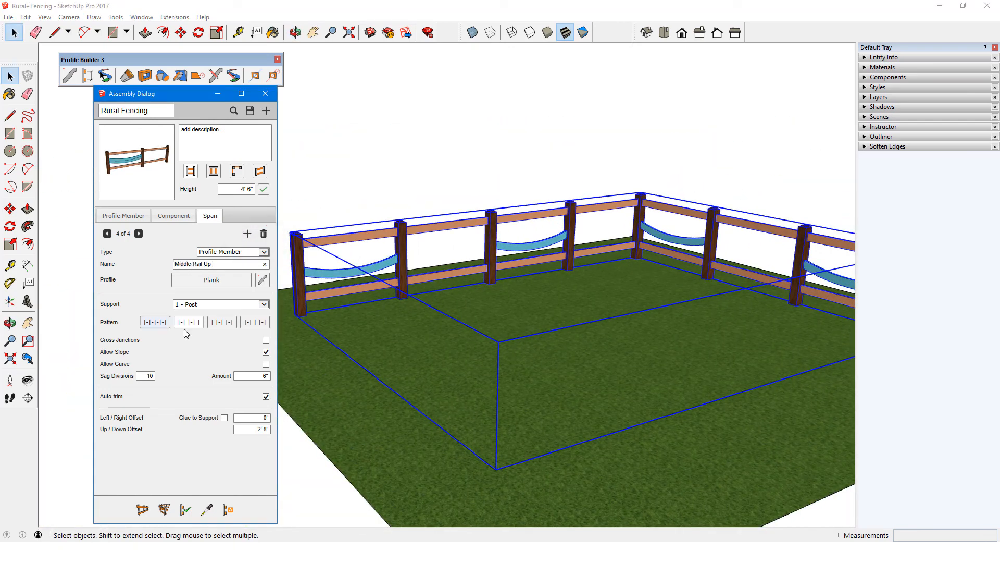
{"action": "left_click", "coordinate": [221, 322]}
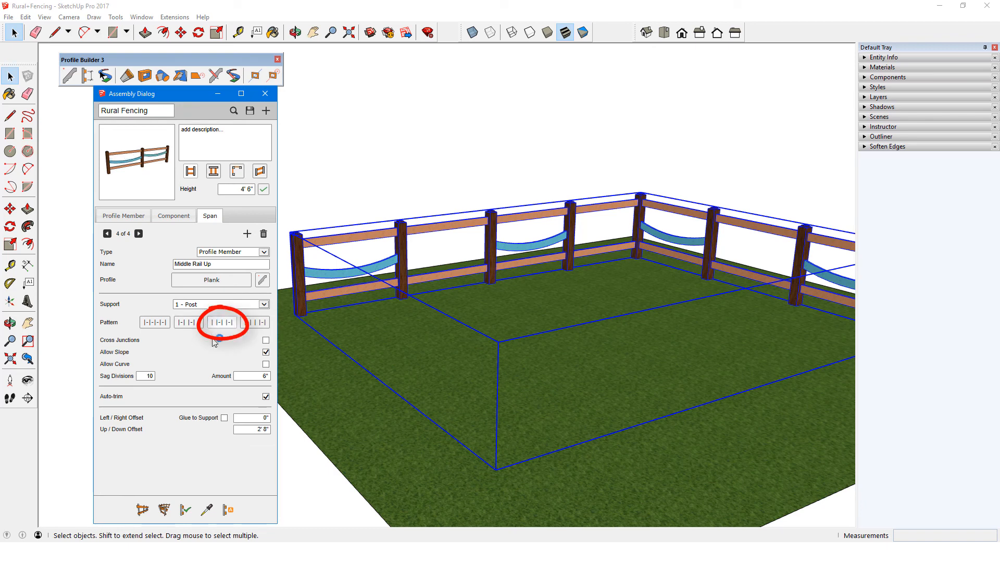
{"action": "left_click", "coordinate": [221, 322]}
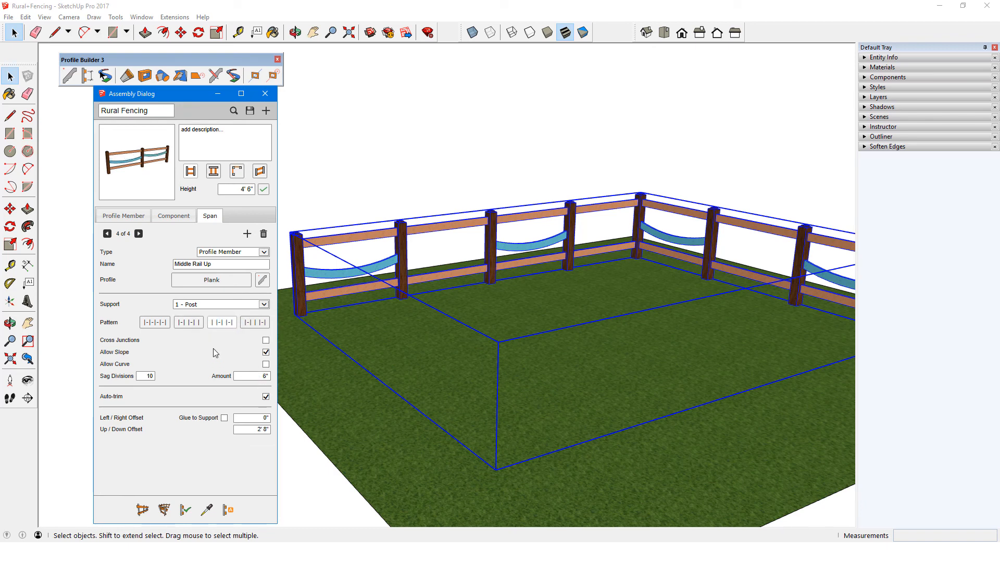